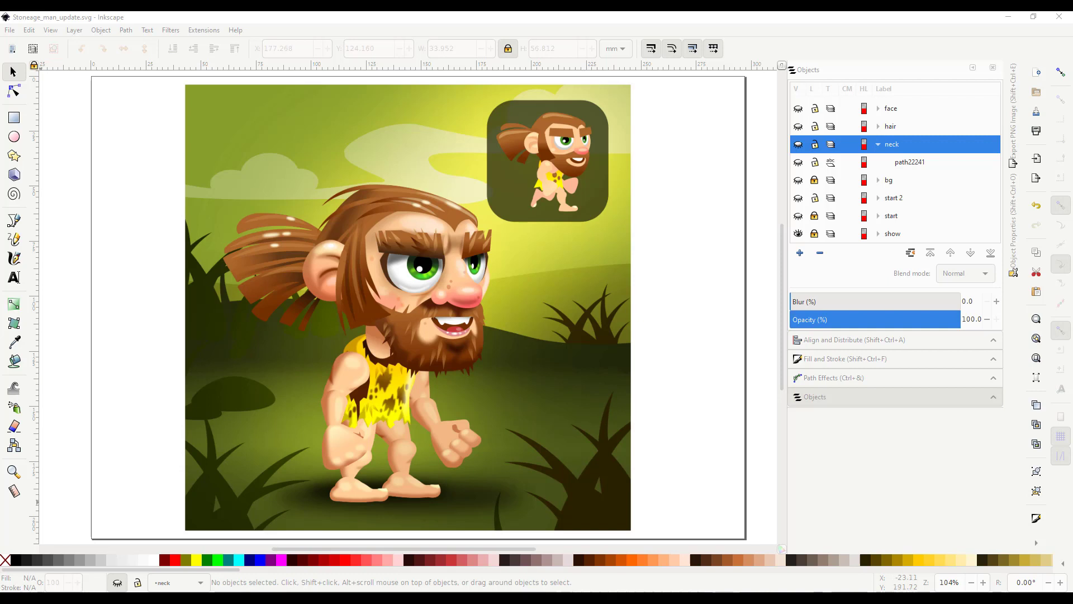
{"action": "mouse_move", "coordinate": [67, 259]}
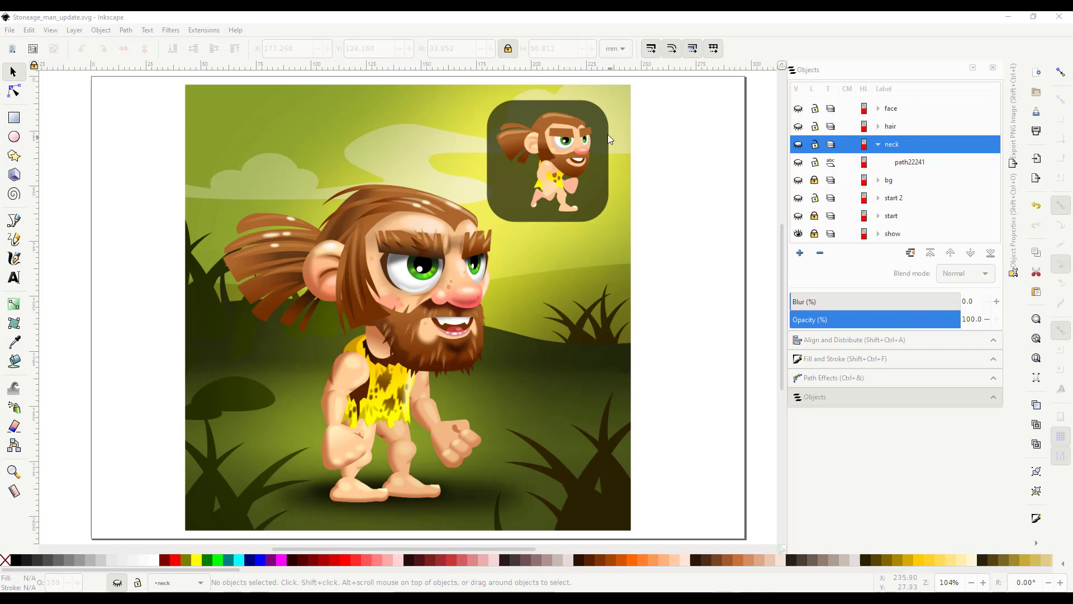
{"action": "mouse_move", "coordinate": [488, 342]}
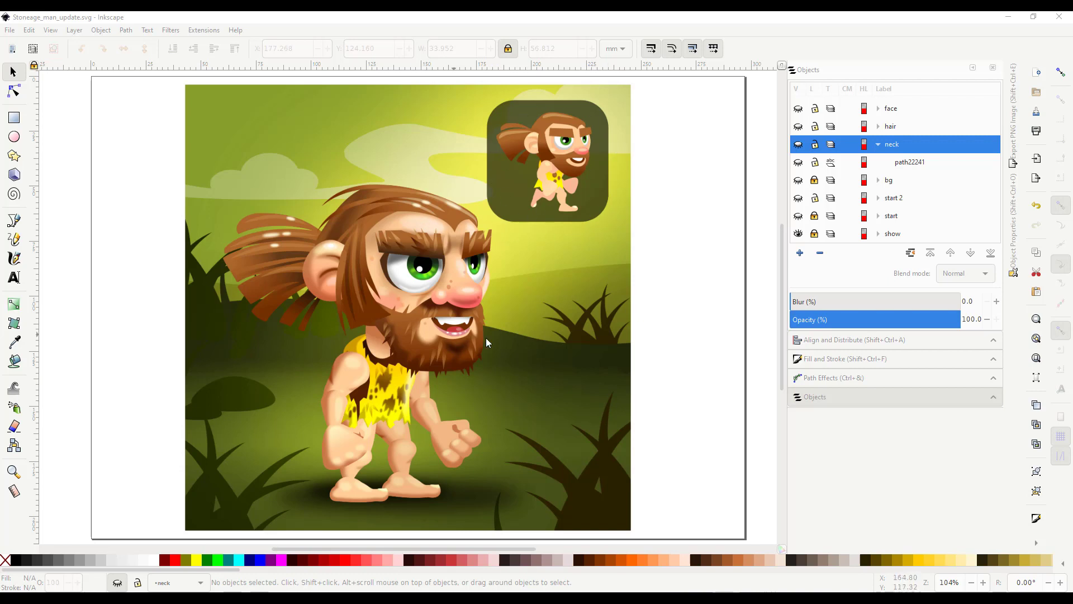
{"action": "mouse_move", "coordinate": [389, 199]}
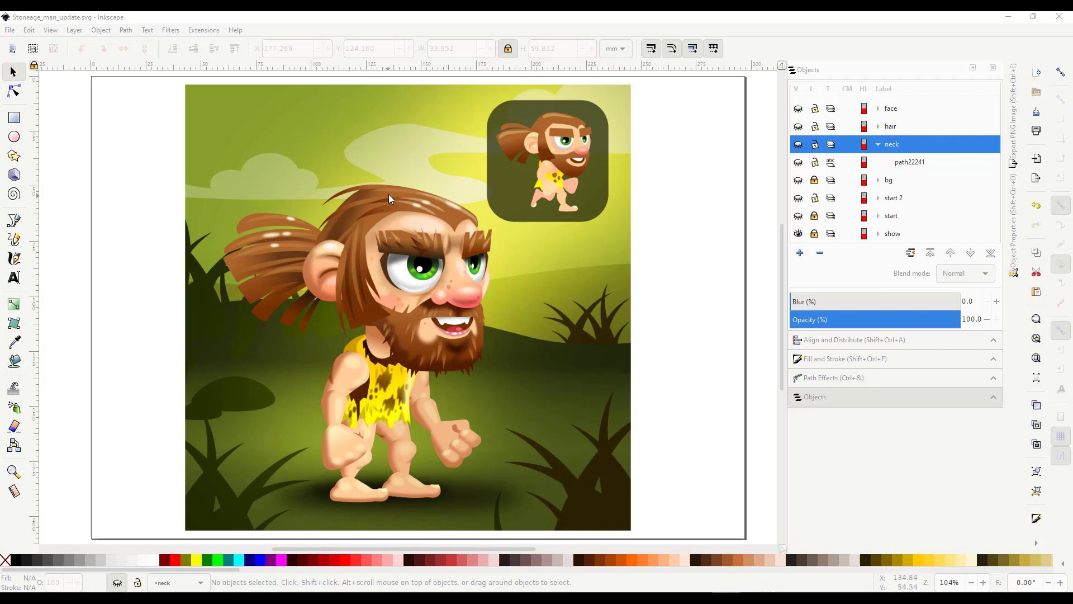
{"action": "mouse_move", "coordinate": [413, 262]}
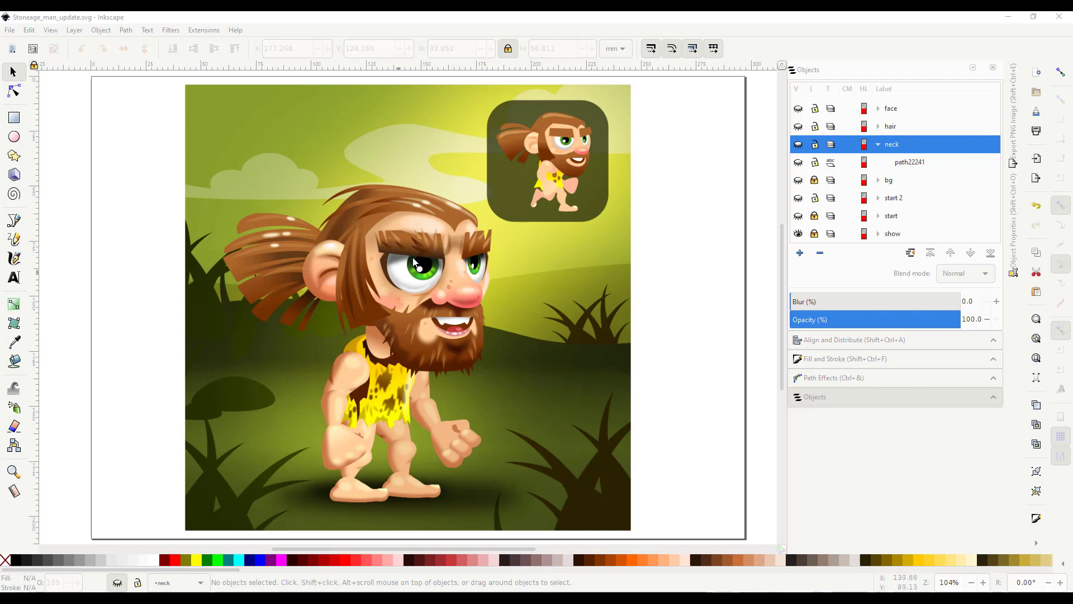
{"action": "mouse_move", "coordinate": [439, 295]}
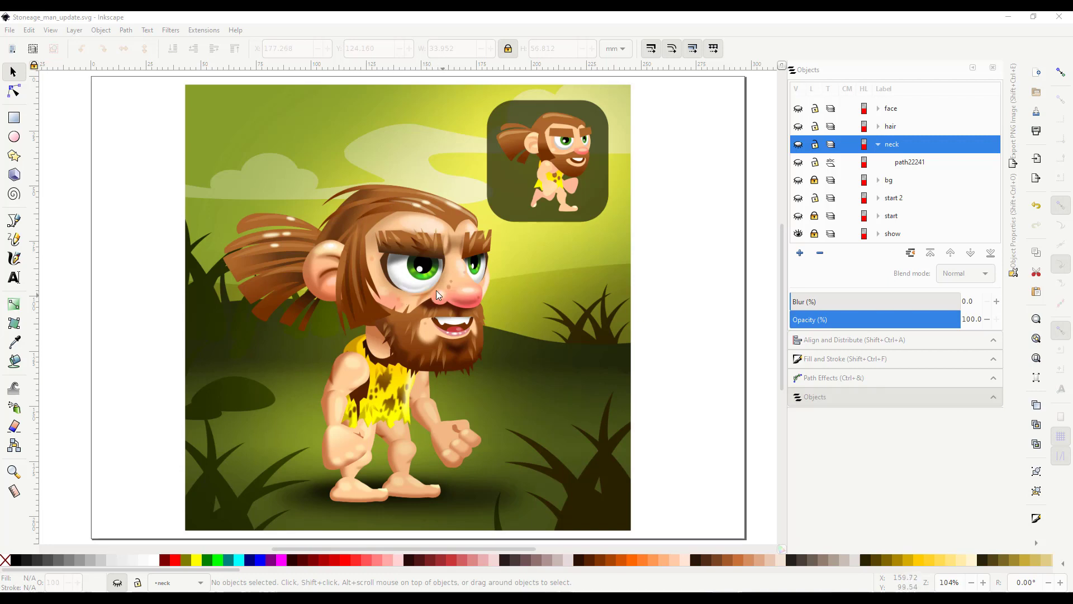
{"action": "mouse_move", "coordinate": [421, 329]}
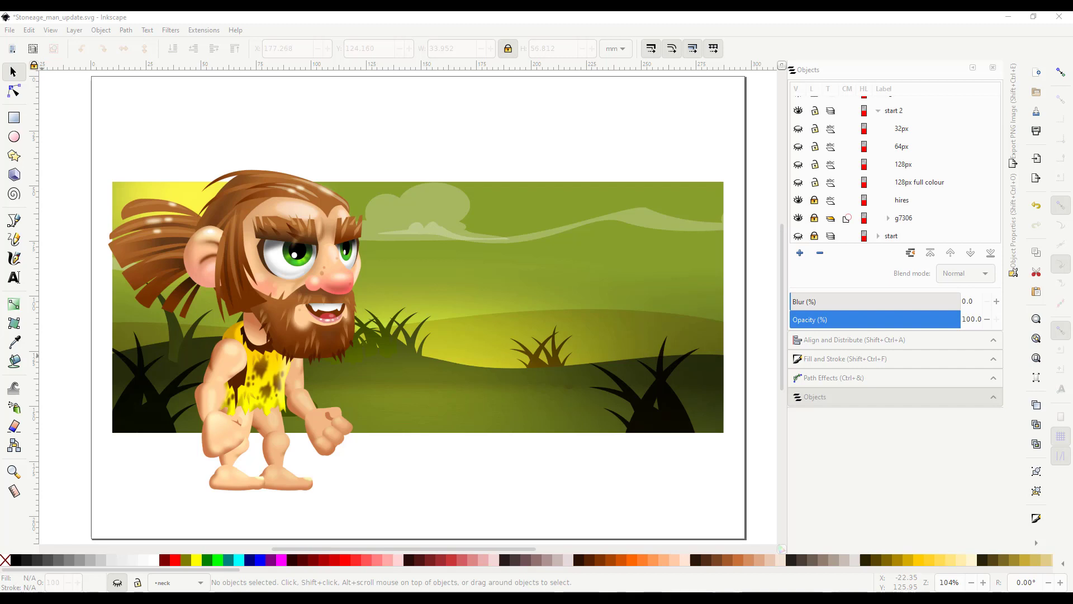
{"action": "mouse_move", "coordinate": [1029, 125]}
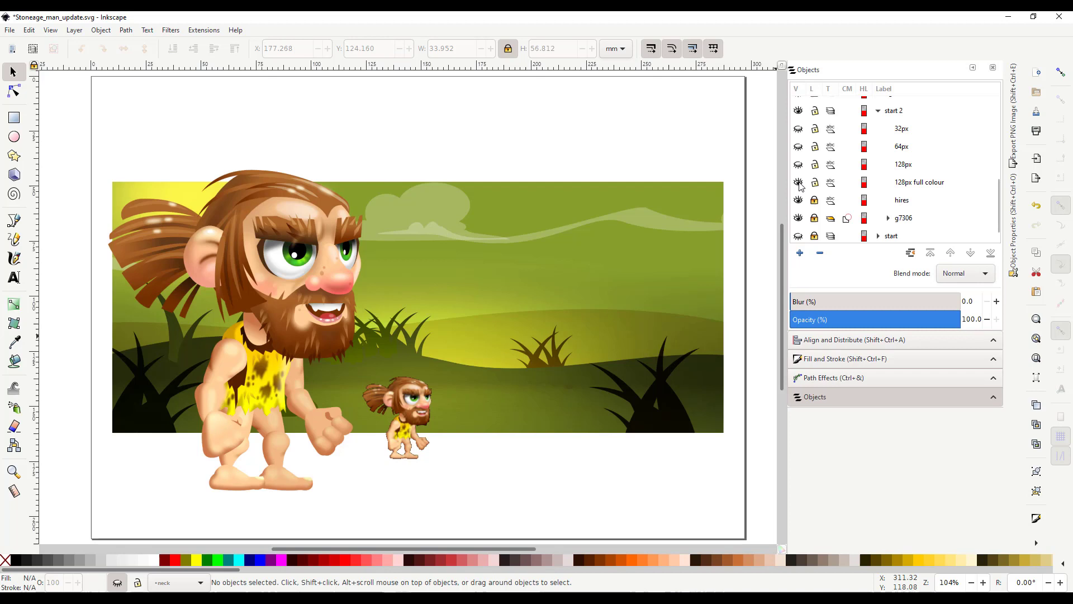
{"action": "mouse_move", "coordinate": [907, 189]}
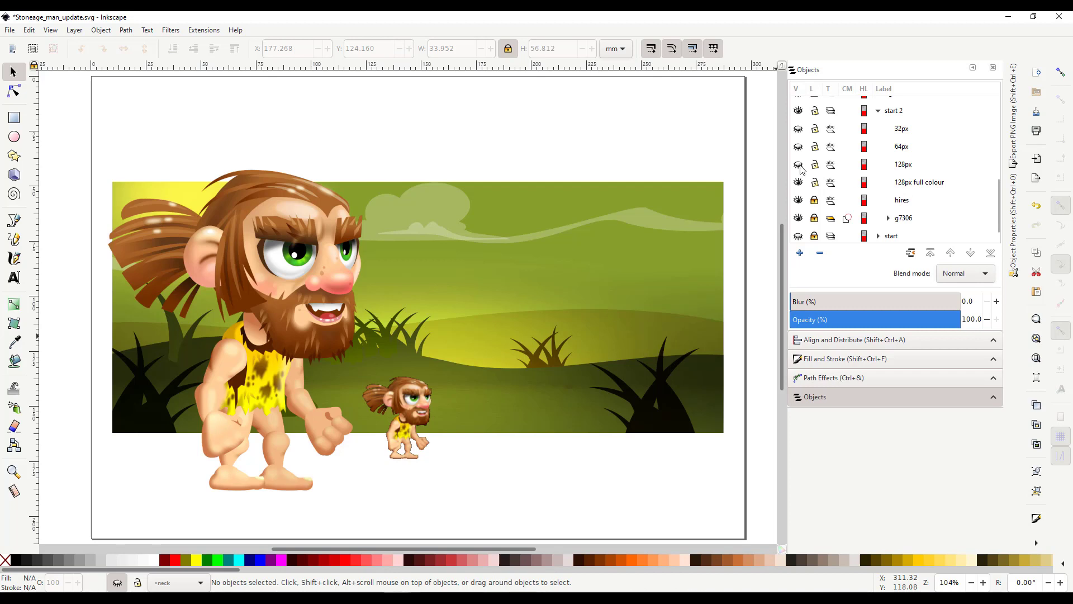
Show the 128px caveman layer so its sprite appears beside the large caveman.
{"action": "left_click", "coordinate": [798, 165]}
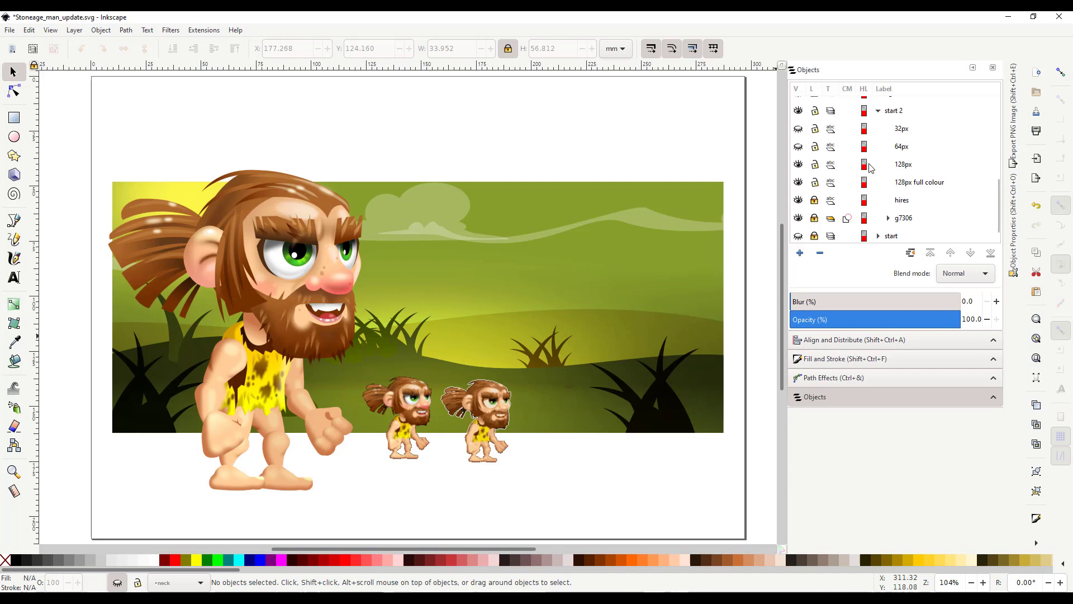
{"action": "mouse_move", "coordinate": [888, 180]}
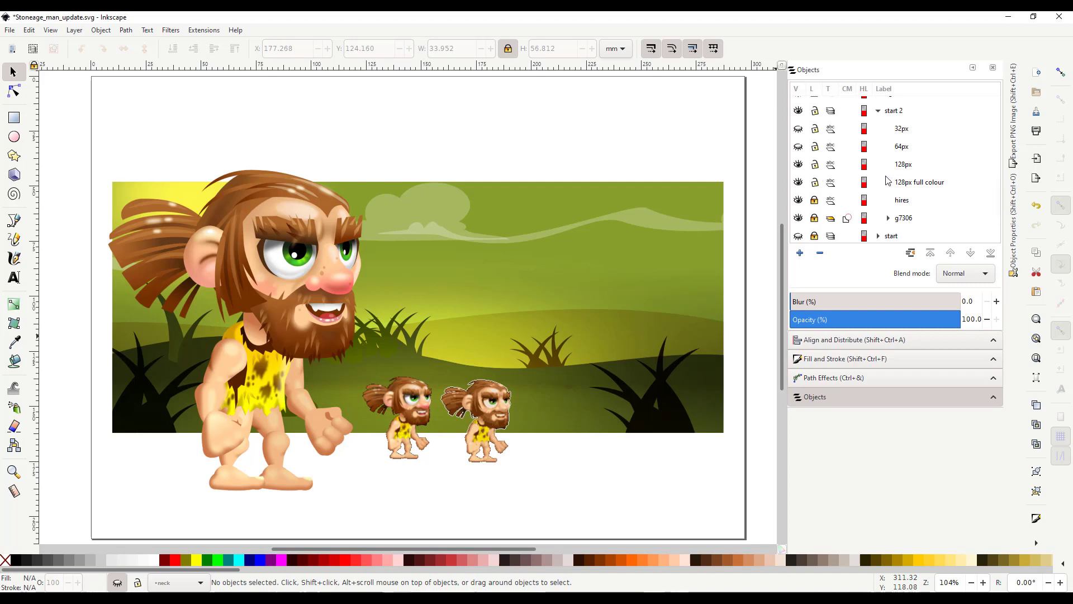
{"action": "mouse_move", "coordinate": [893, 181]}
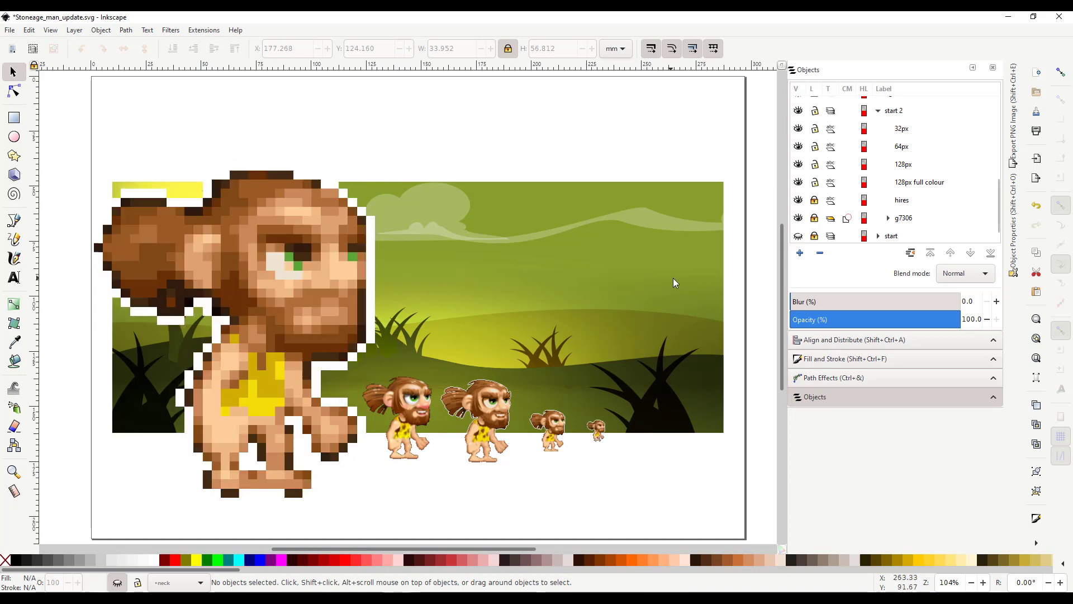
{"action": "mouse_move", "coordinate": [675, 284]}
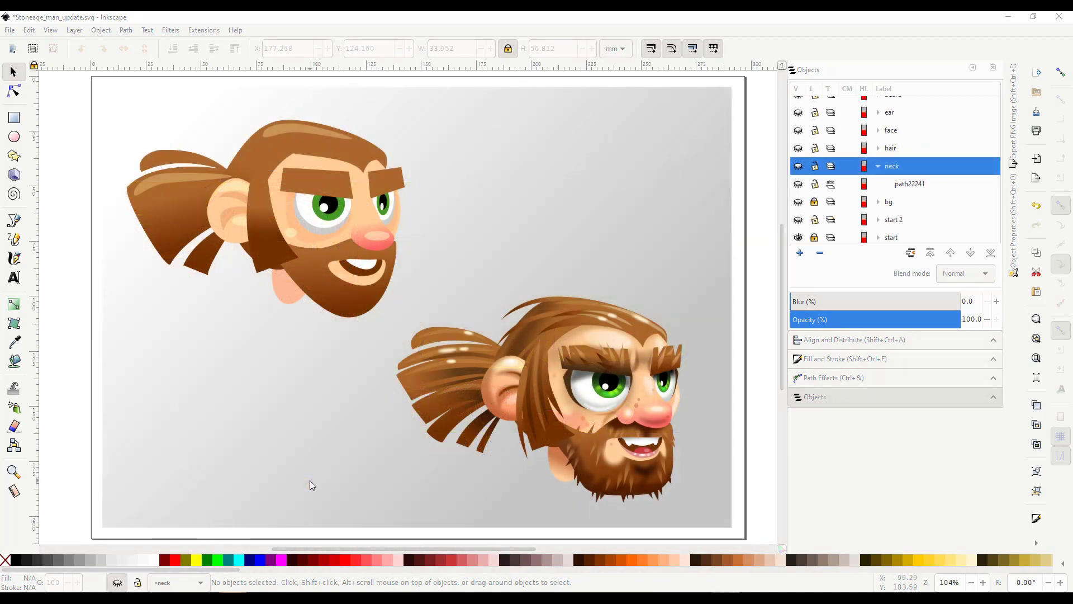
{"action": "mouse_move", "coordinate": [373, 449]}
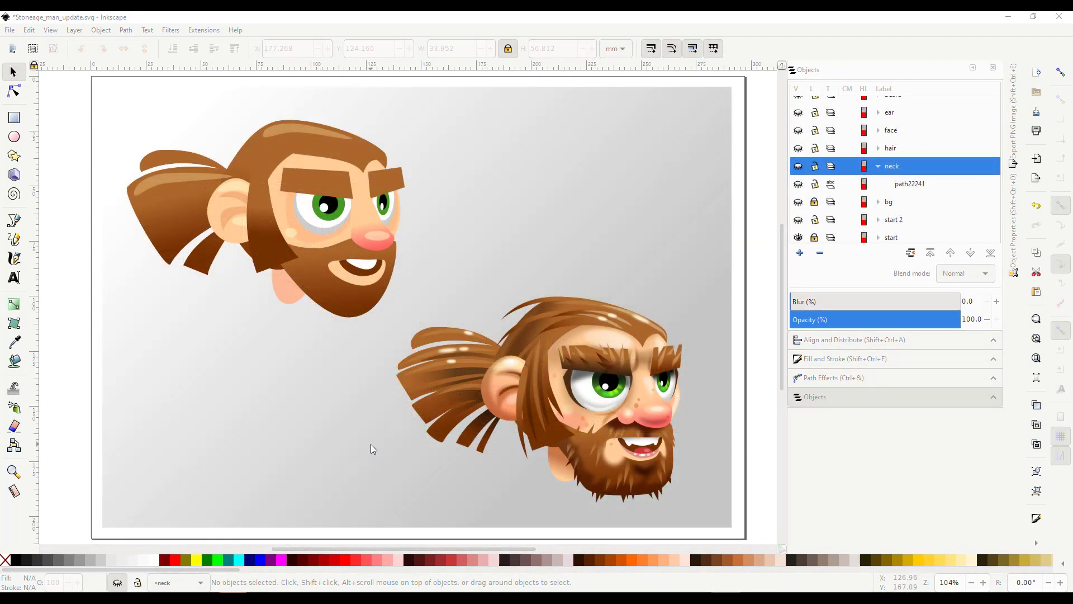
{"action": "mouse_move", "coordinate": [603, 359]}
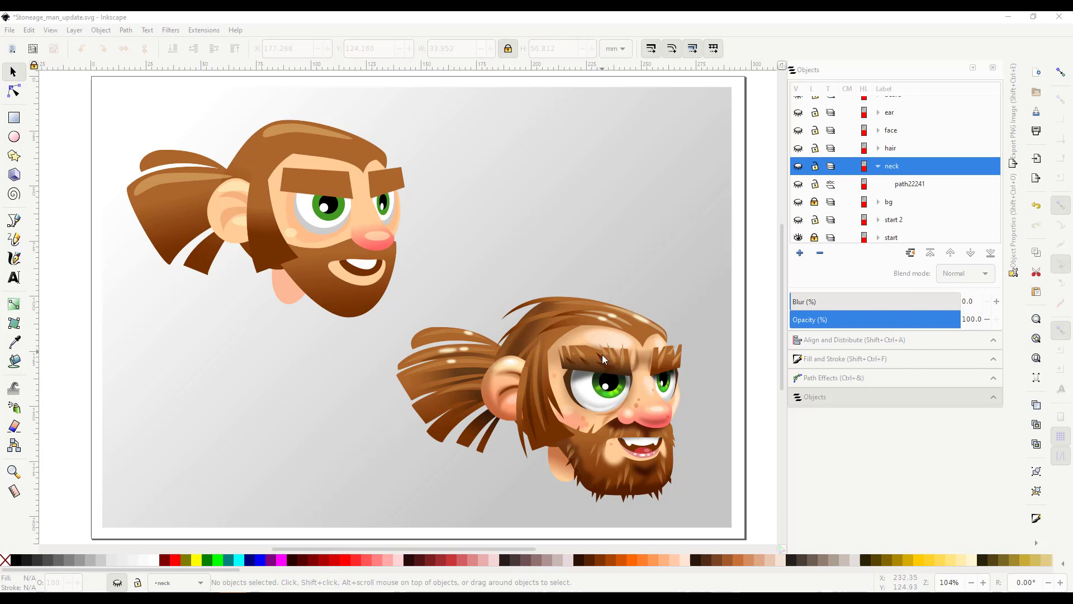
{"action": "mouse_move", "coordinate": [612, 391]}
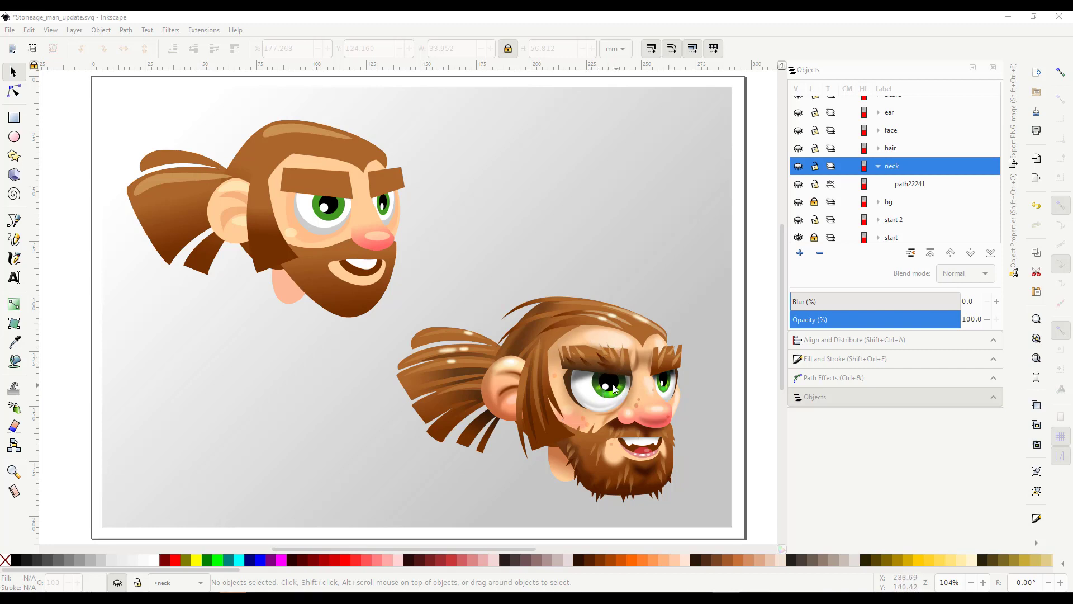
{"action": "mouse_move", "coordinate": [603, 378]}
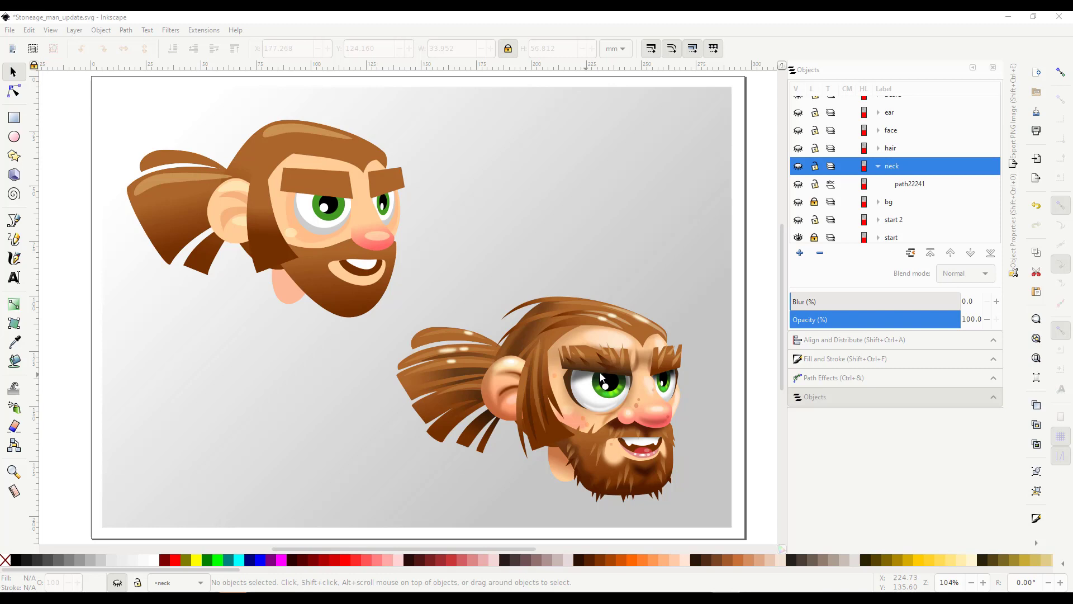
{"action": "mouse_move", "coordinate": [574, 367]}
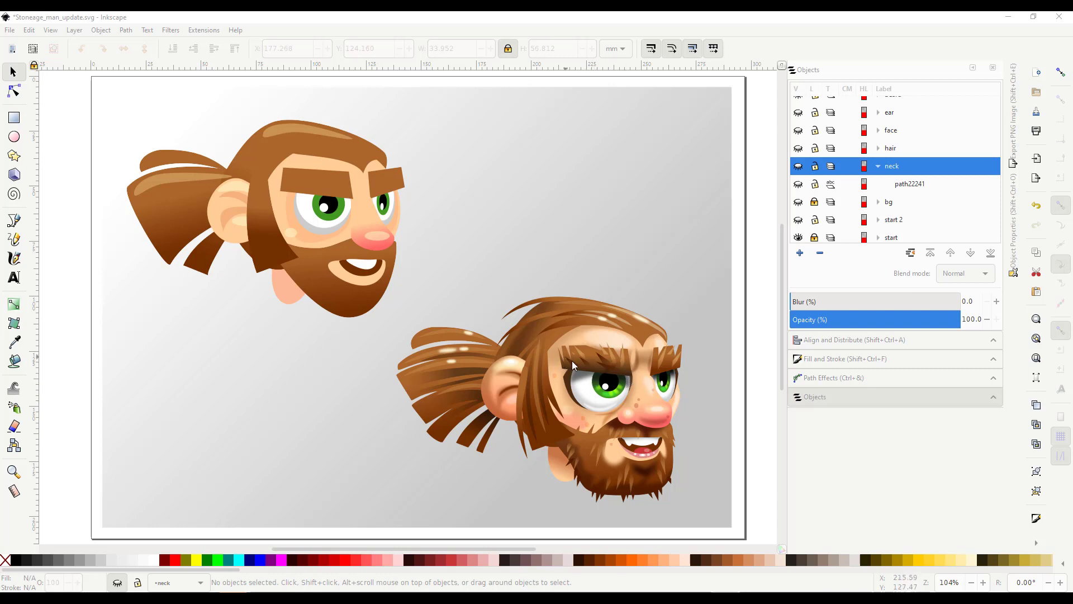
{"action": "mouse_move", "coordinate": [661, 363]}
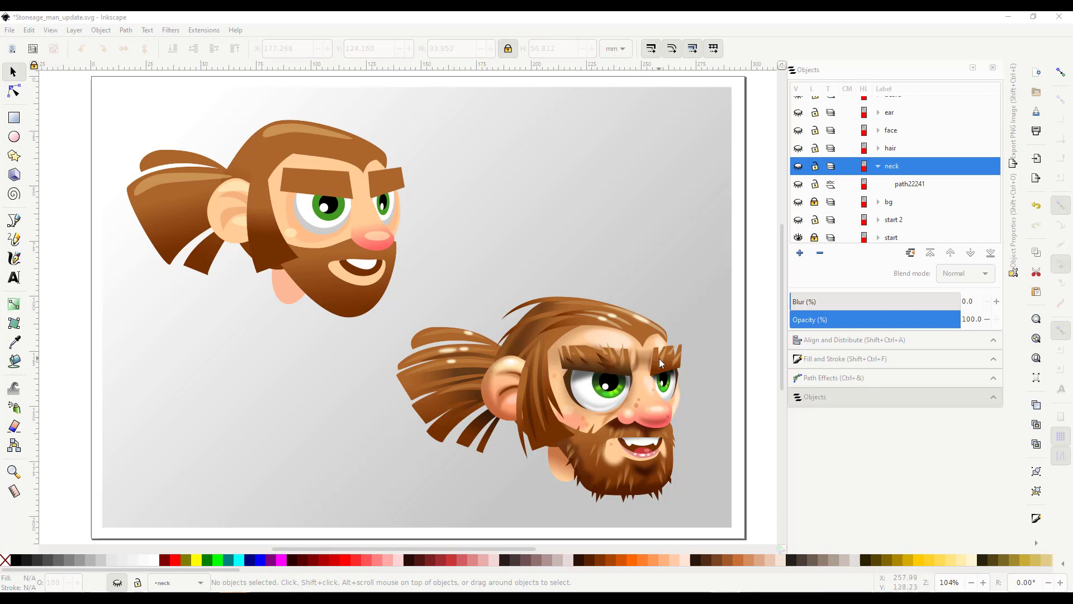
{"action": "mouse_move", "coordinate": [622, 483]}
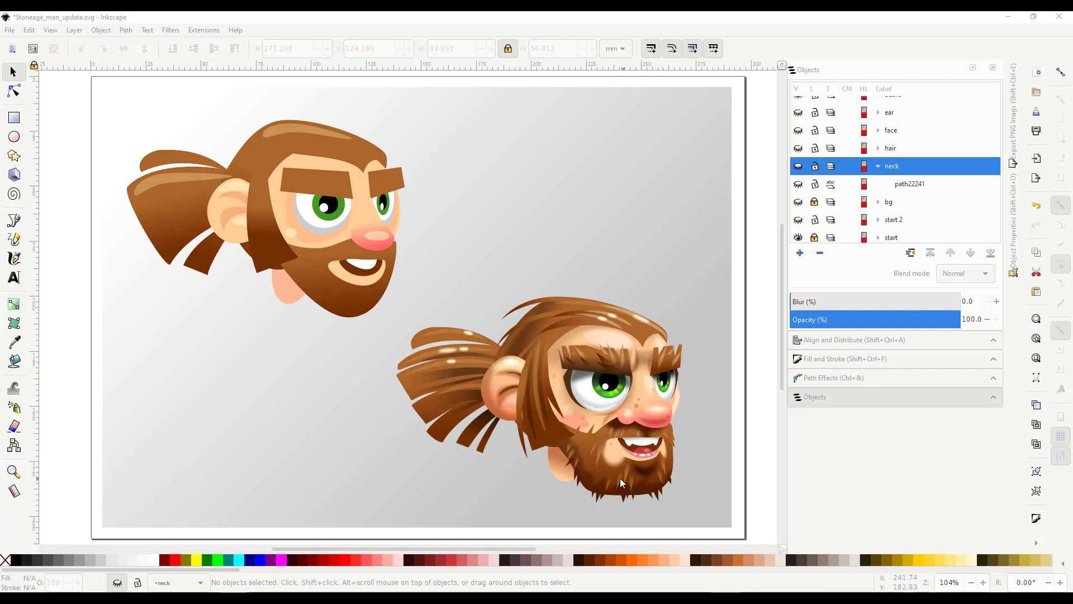
{"action": "mouse_move", "coordinate": [621, 426]}
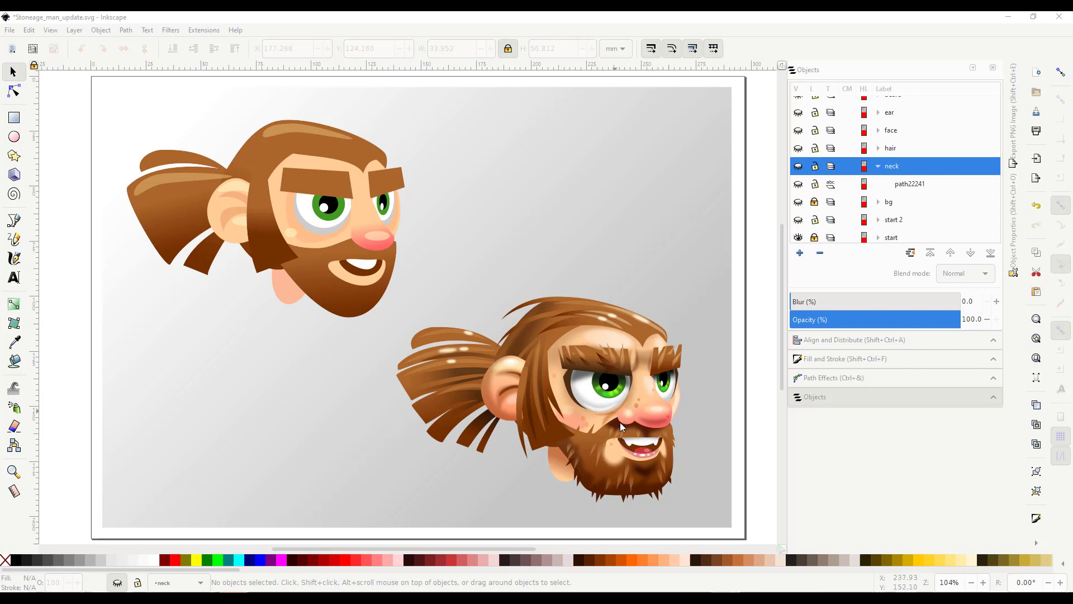
{"action": "mouse_move", "coordinate": [560, 438]}
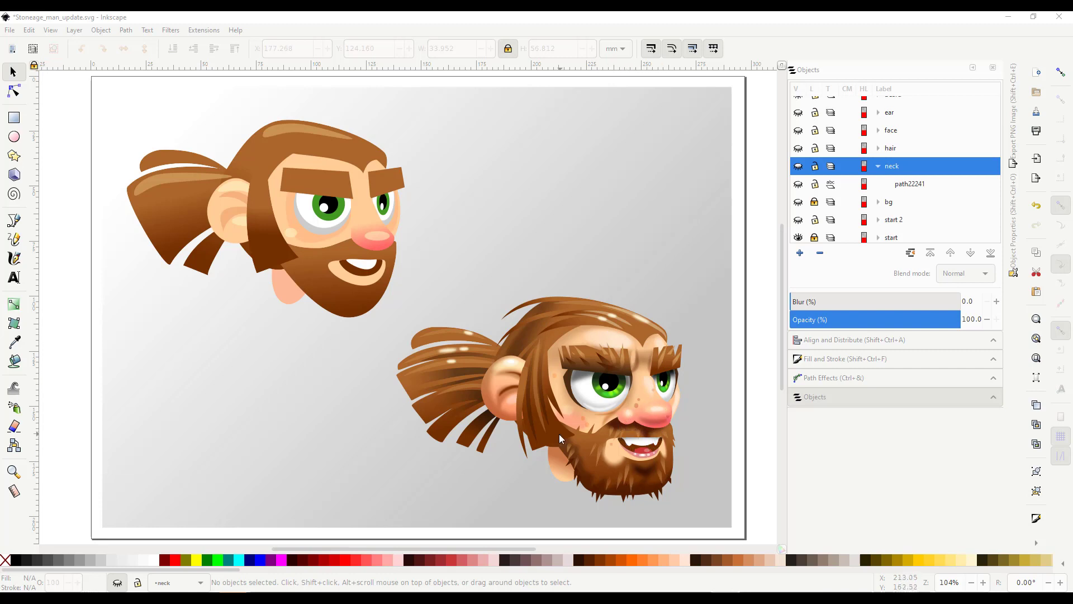
{"action": "mouse_move", "coordinate": [497, 374]}
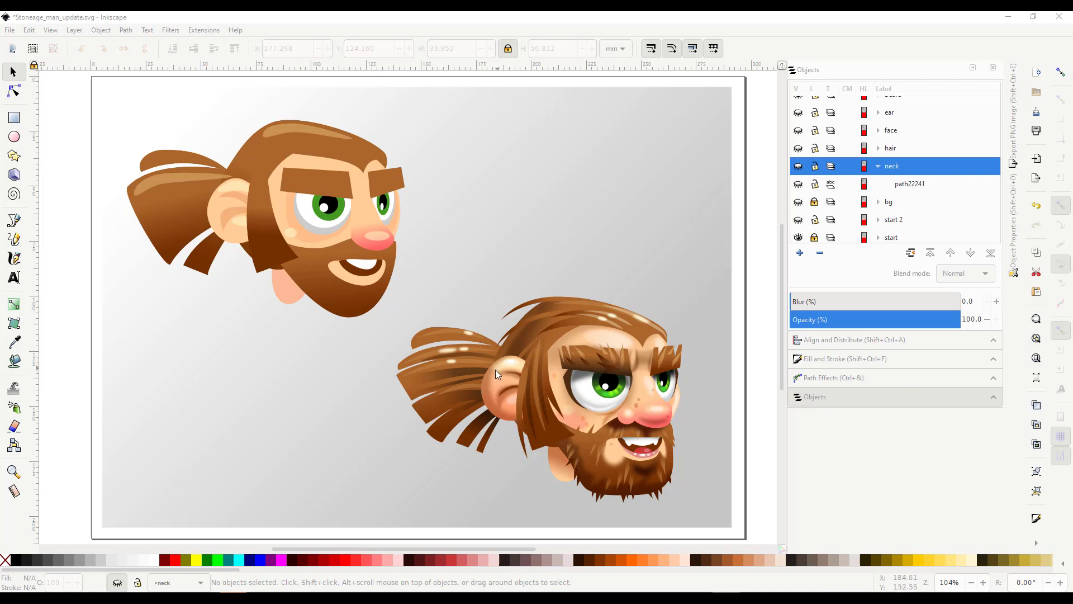
{"action": "mouse_move", "coordinate": [503, 369]}
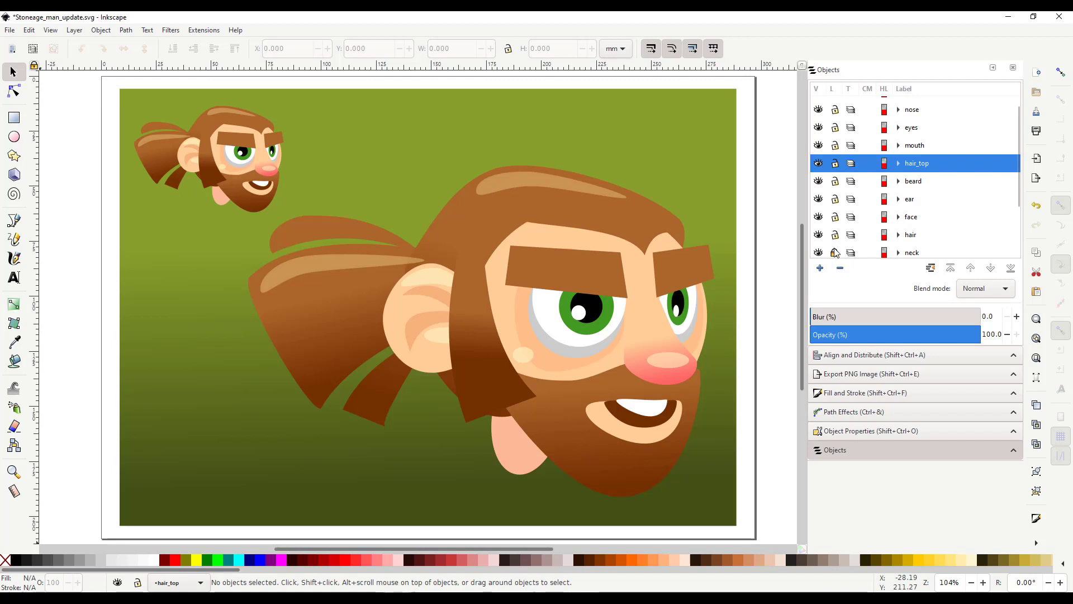
Hide the hair, ear, face, neck and beard layers in the Objects panel.
{"action": "left_click", "coordinate": [818, 235]}
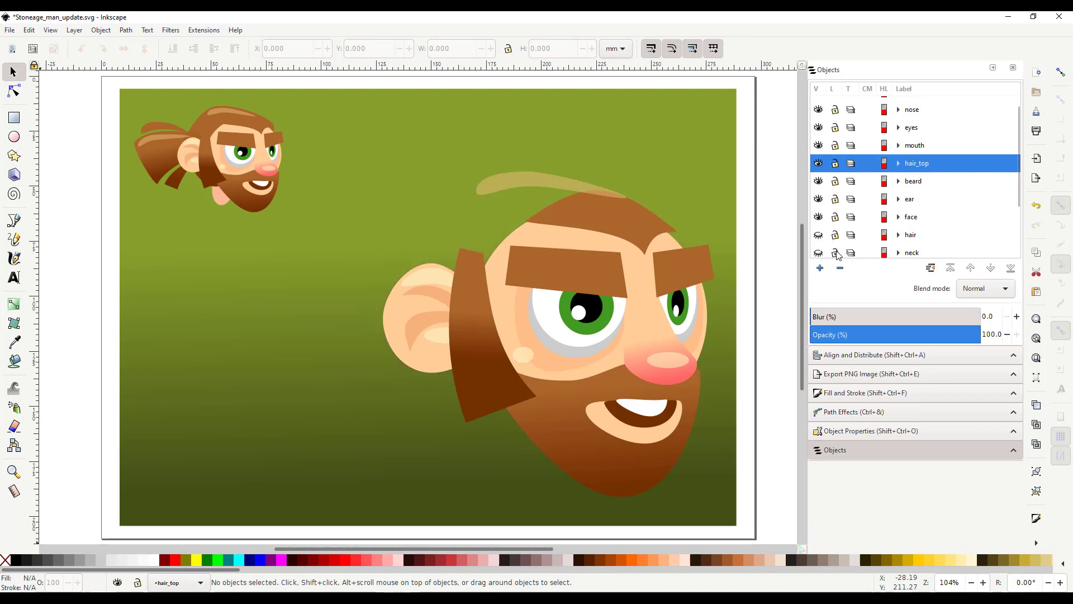
{"action": "left_click", "coordinate": [818, 217]}
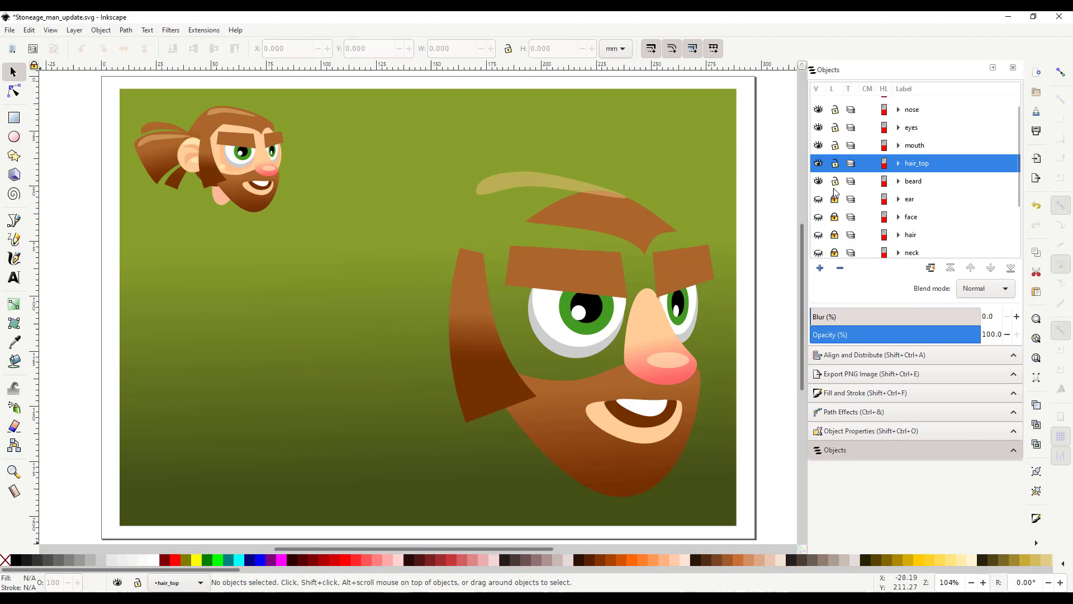
{"action": "left_click", "coordinate": [818, 164]}
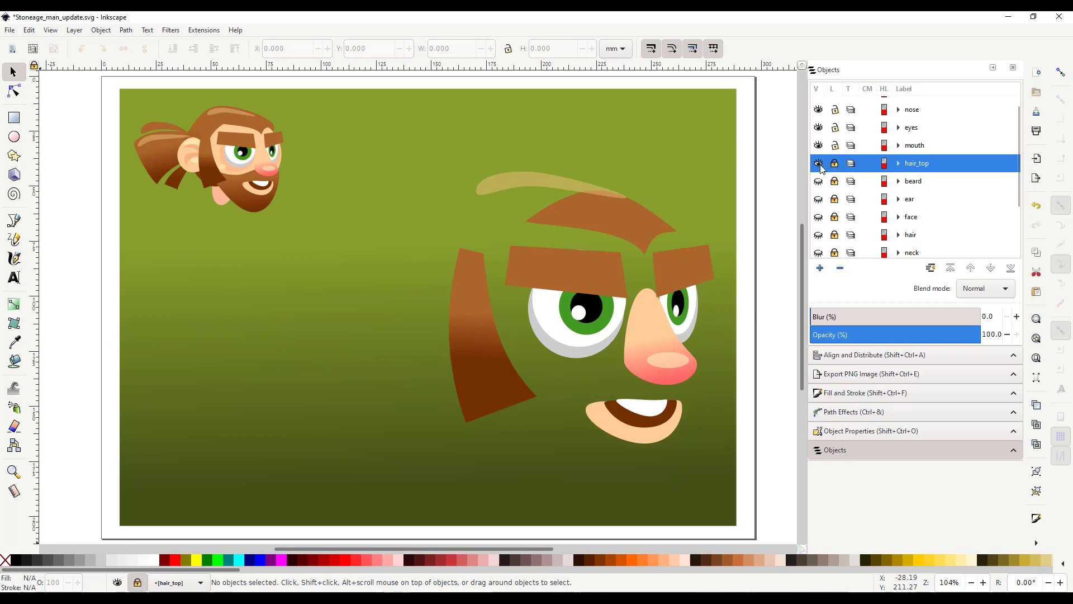
{"action": "left_click", "coordinate": [819, 162]}
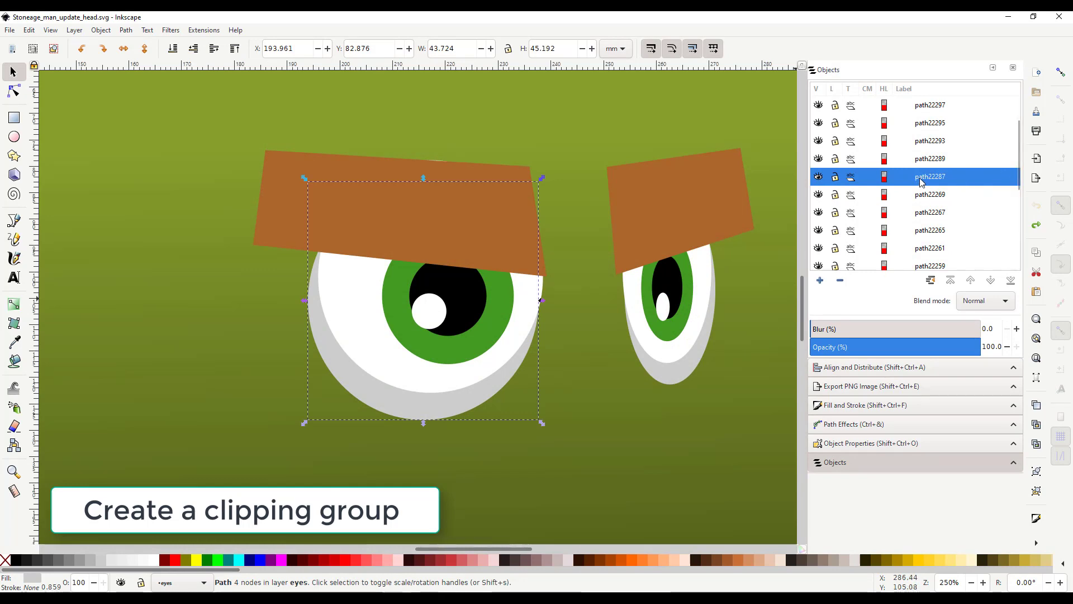
Create a clip group from the left eye parts and paste the eyeball outline in place inside it.
{"action": "right_click", "coordinate": [928, 177]}
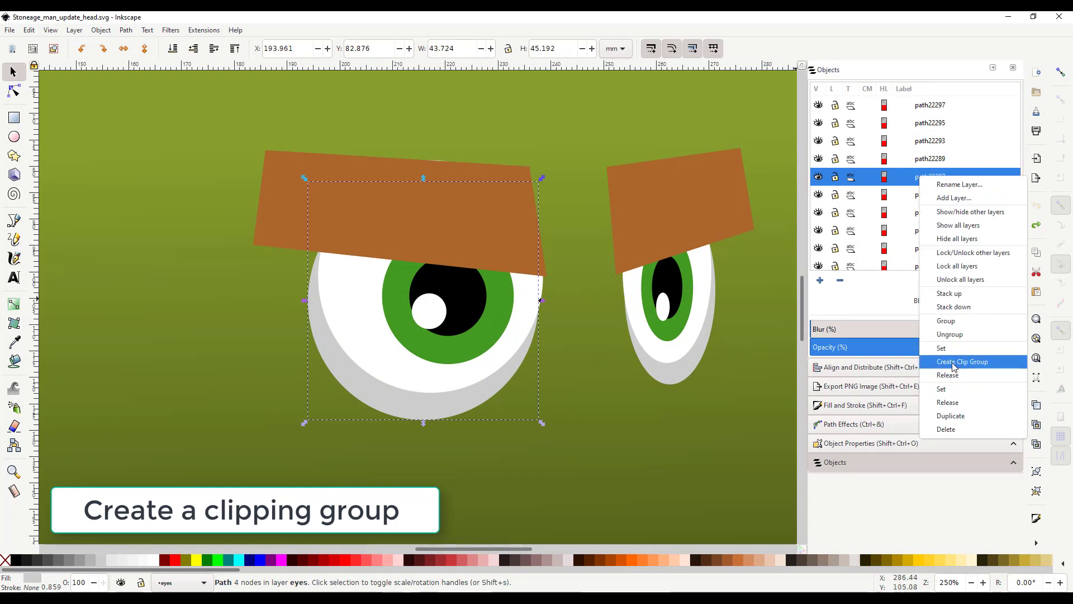
{"action": "left_click", "coordinate": [961, 362]}
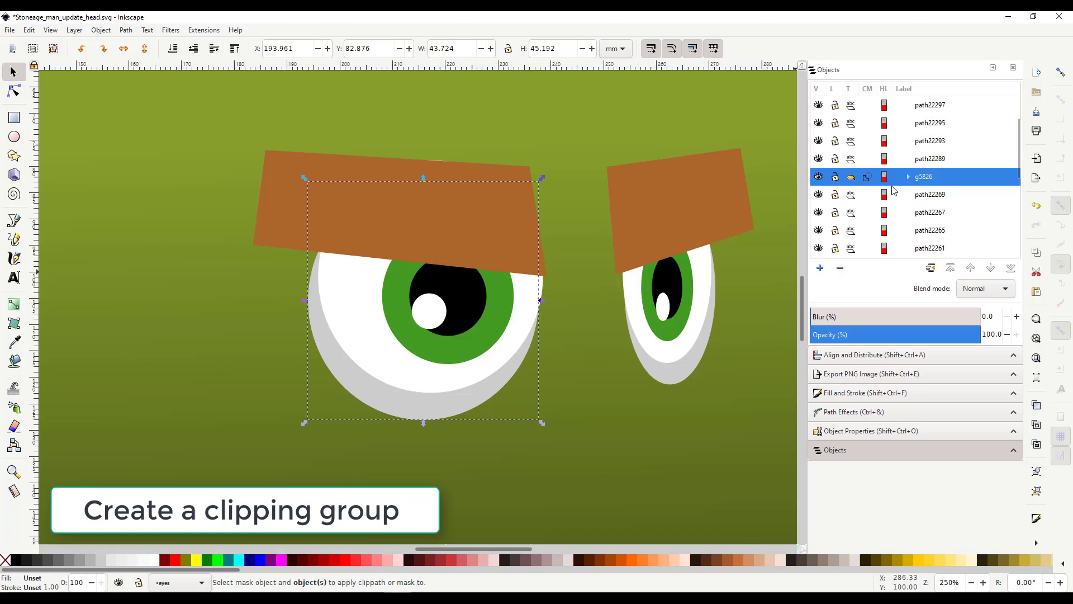
{"action": "left_click", "coordinate": [929, 158]}
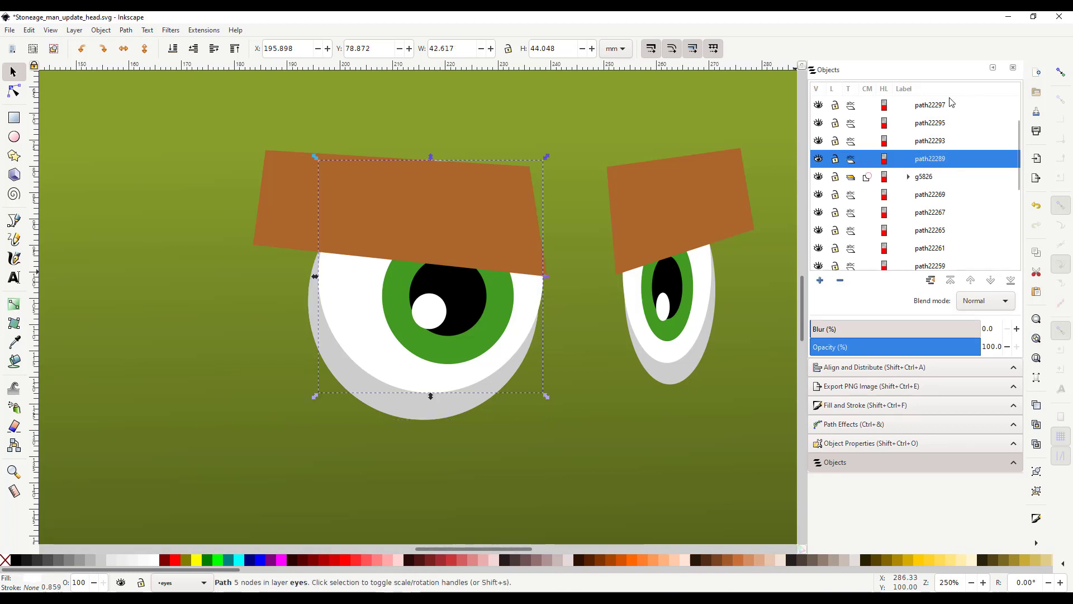
{"action": "left_click", "coordinate": [930, 105]}
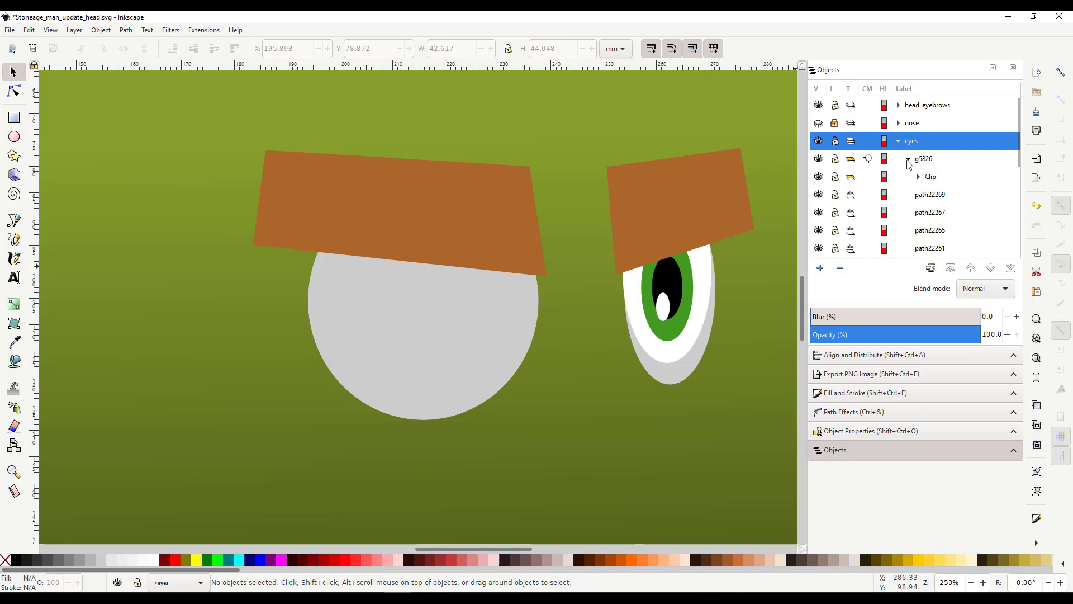
{"action": "key", "text": "ctrl+alt+v"}
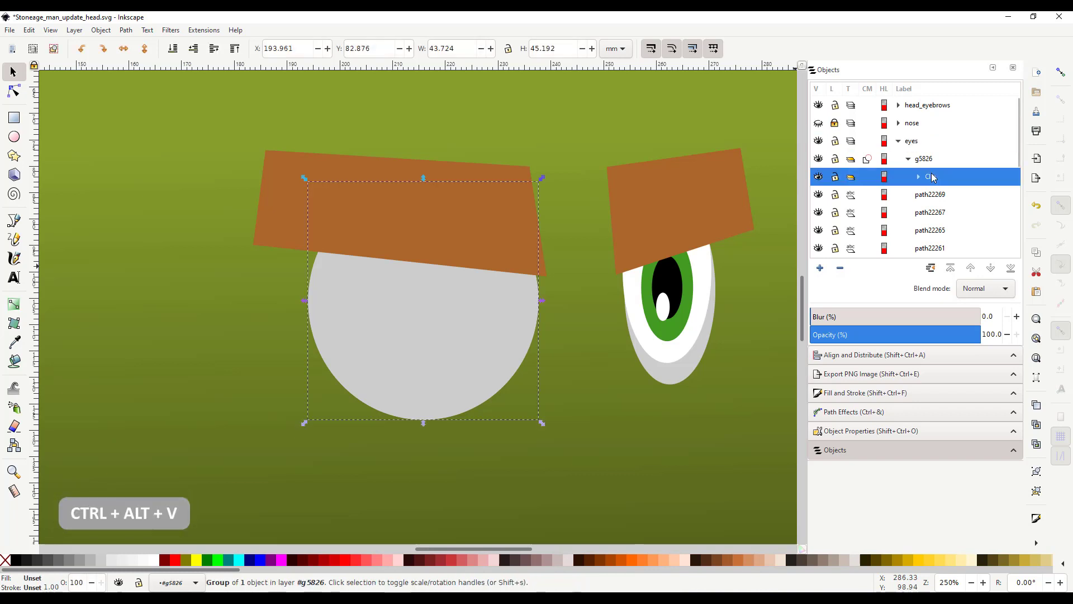
{"action": "key", "text": "ctrl+alt+v"}
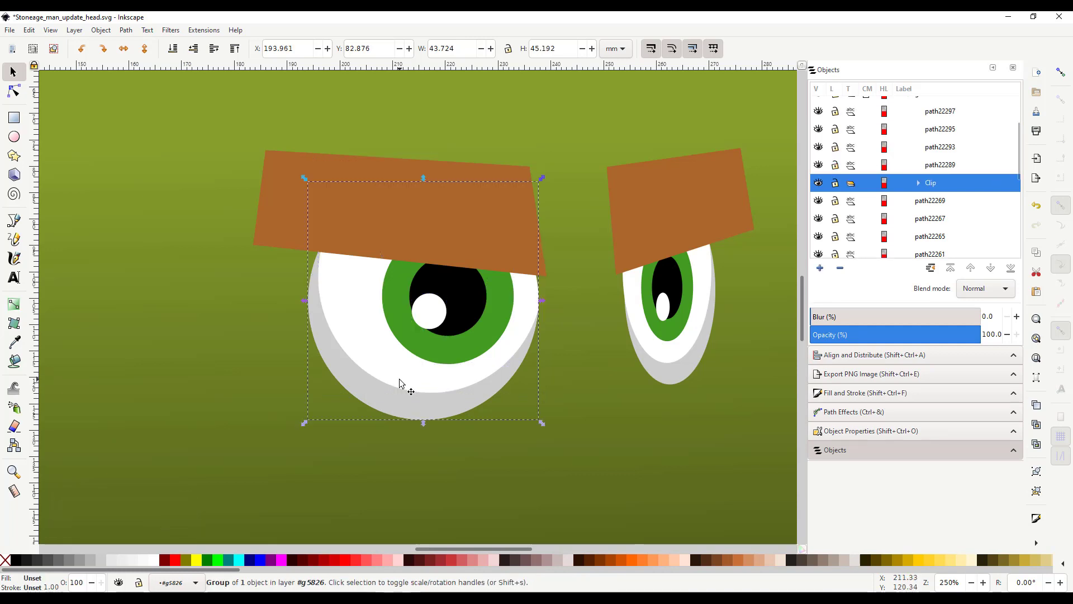
{"action": "left_click", "coordinate": [940, 176]}
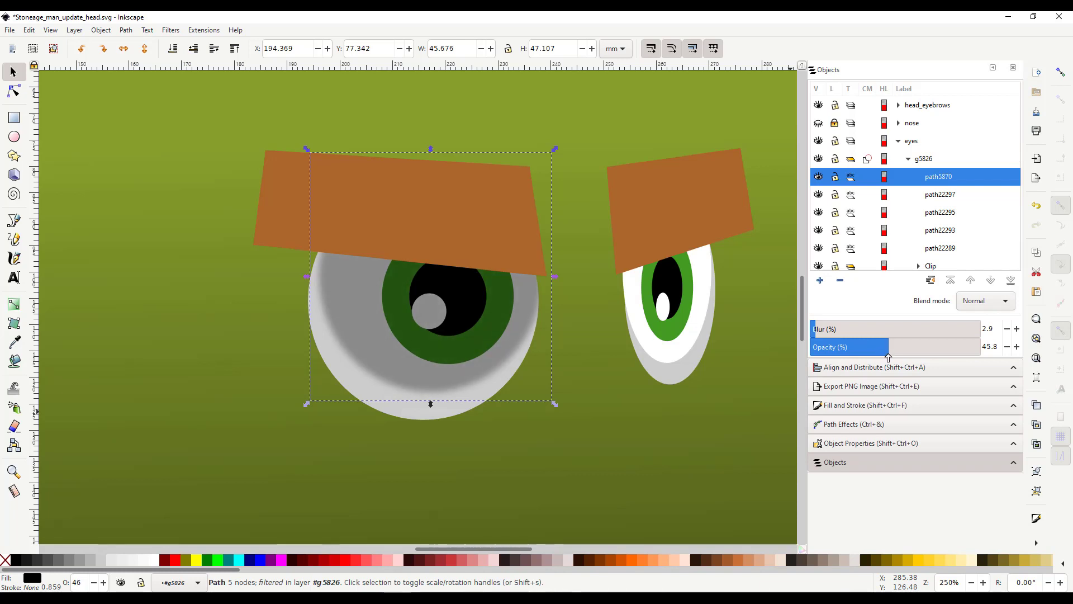
Set the eye shadow to about 46% opacity, convert it to a path, and reshape it.
{"action": "left_click", "coordinate": [1016, 349]}
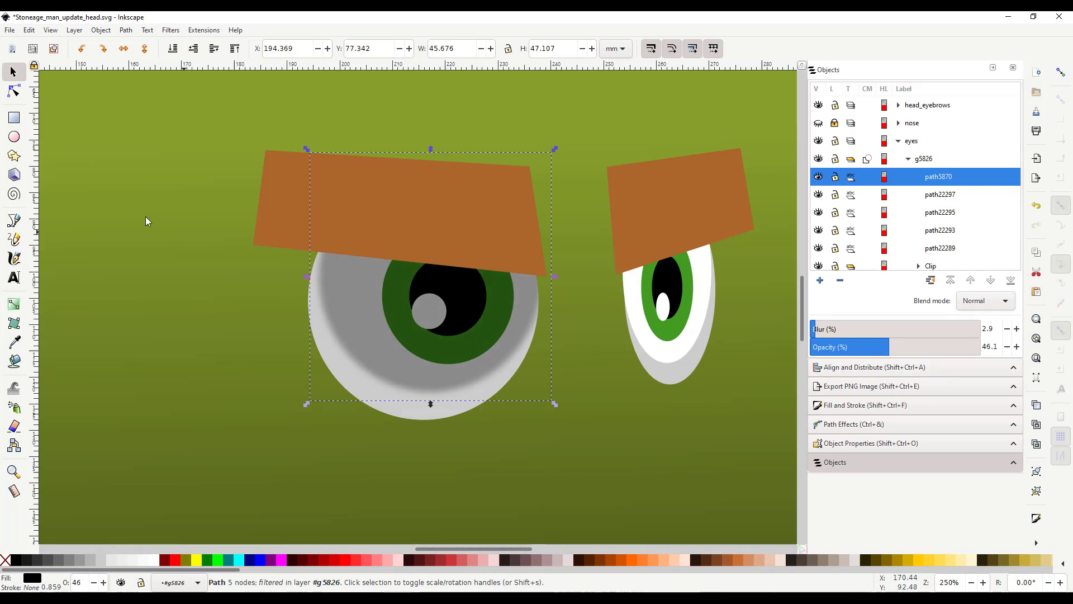
{"action": "left_click", "coordinate": [14, 91]}
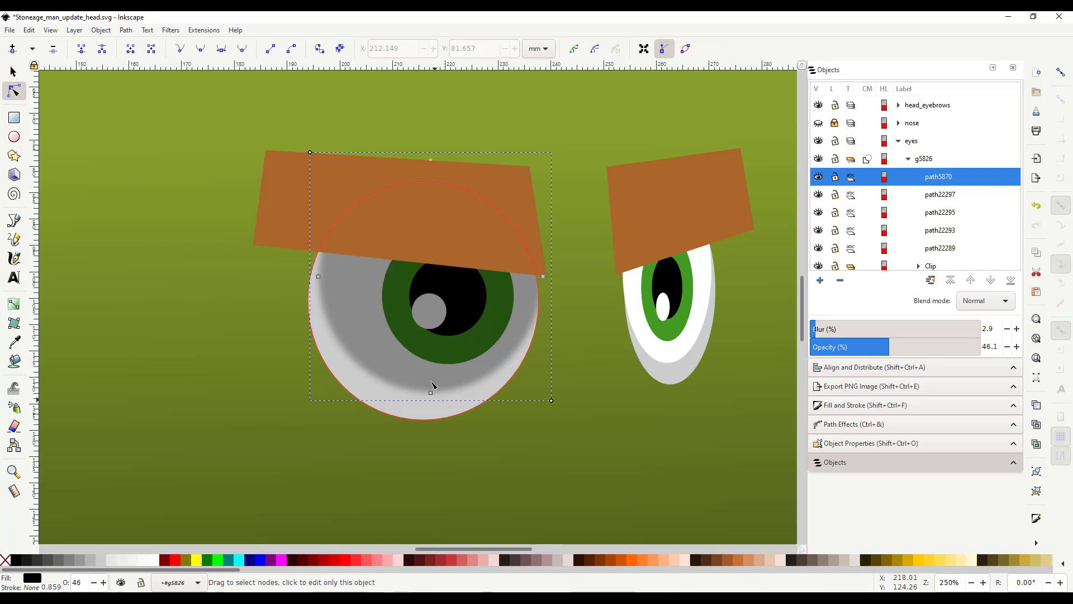
{"action": "left_click", "coordinate": [125, 30]}
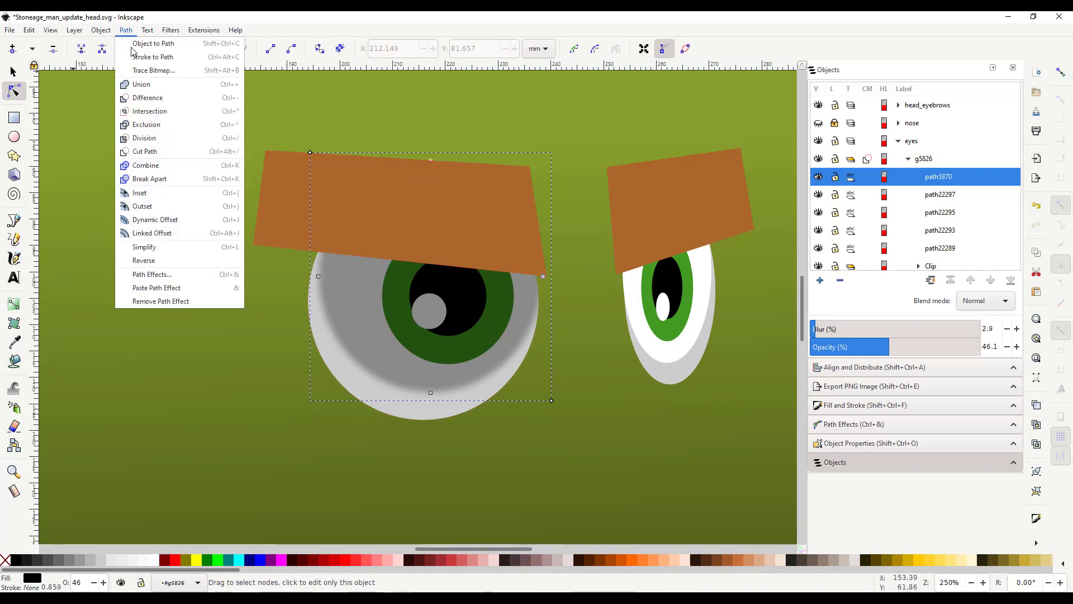
{"action": "left_click", "coordinate": [153, 43]}
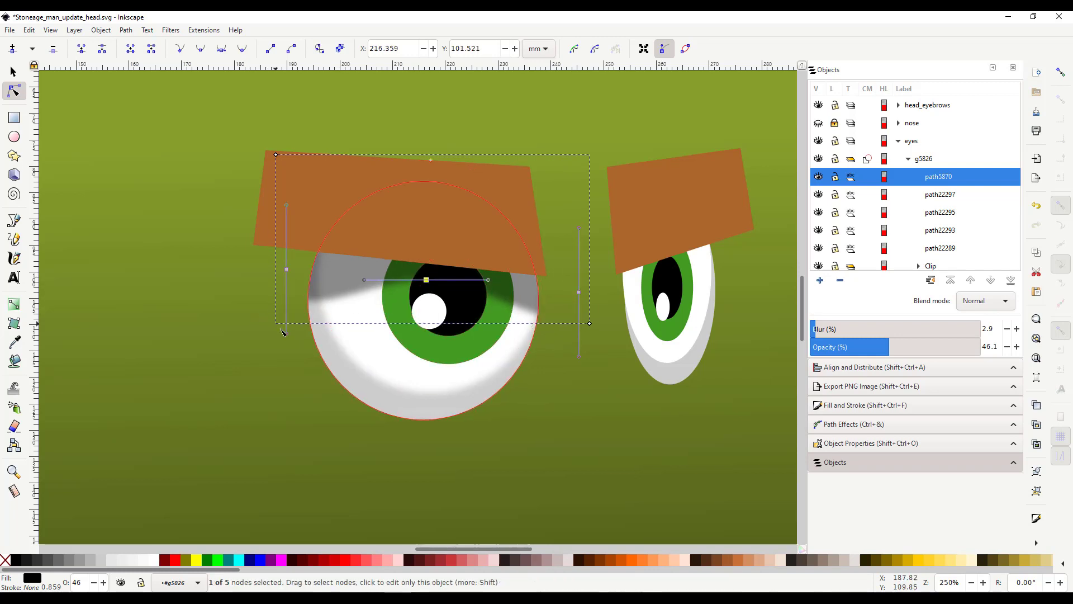
{"action": "left_click", "coordinate": [126, 29]}
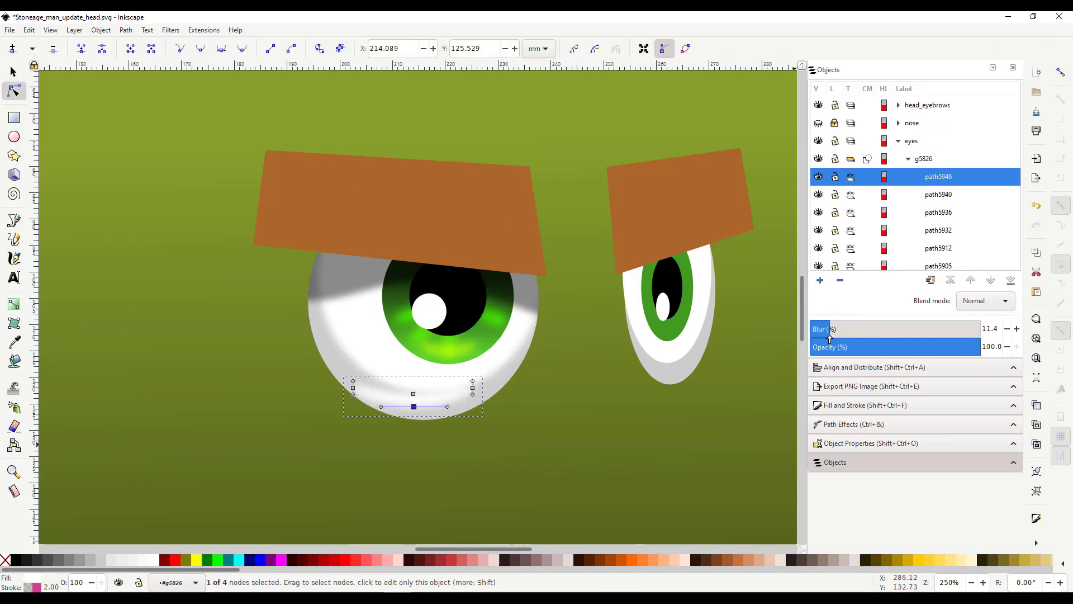
Blur the lower eye shine to about 11.
{"action": "left_click", "coordinate": [11, 71]}
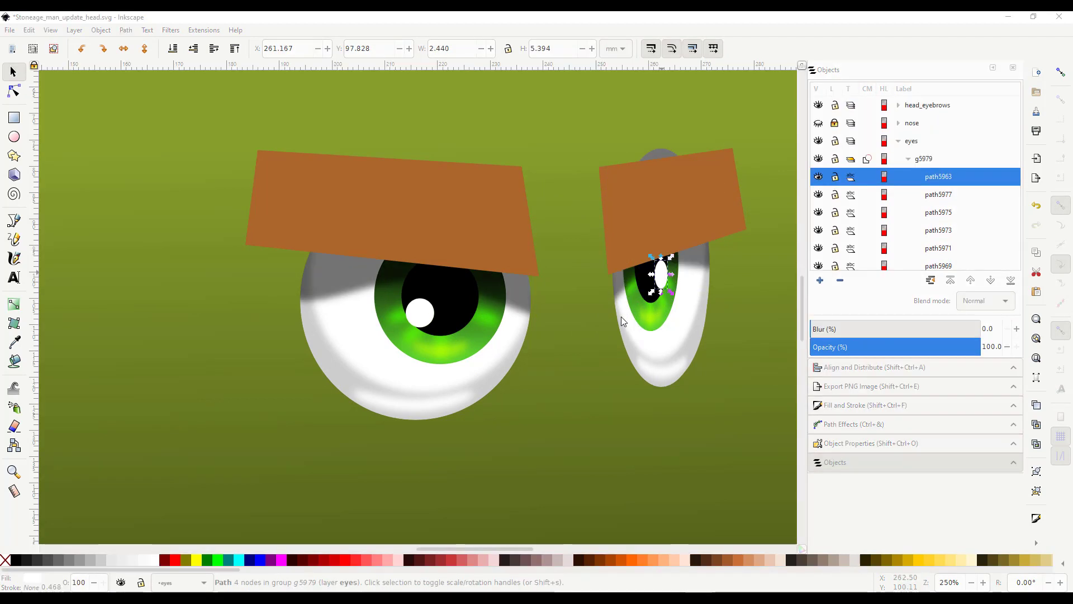
{"action": "mouse_move", "coordinate": [626, 320]}
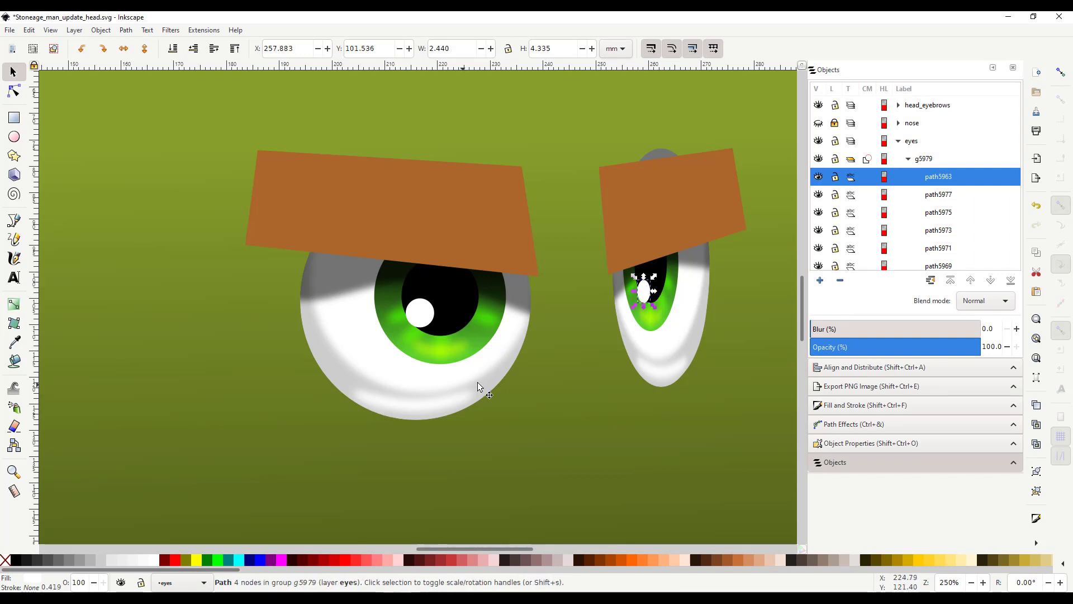
{"action": "mouse_move", "coordinate": [298, 469]}
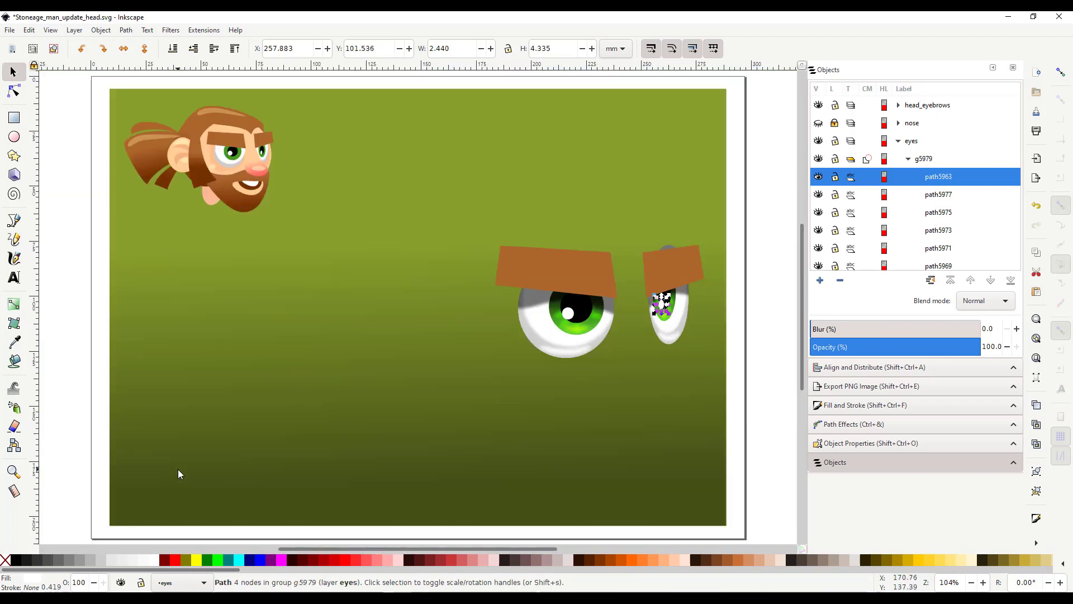
{"action": "mouse_move", "coordinate": [438, 284]}
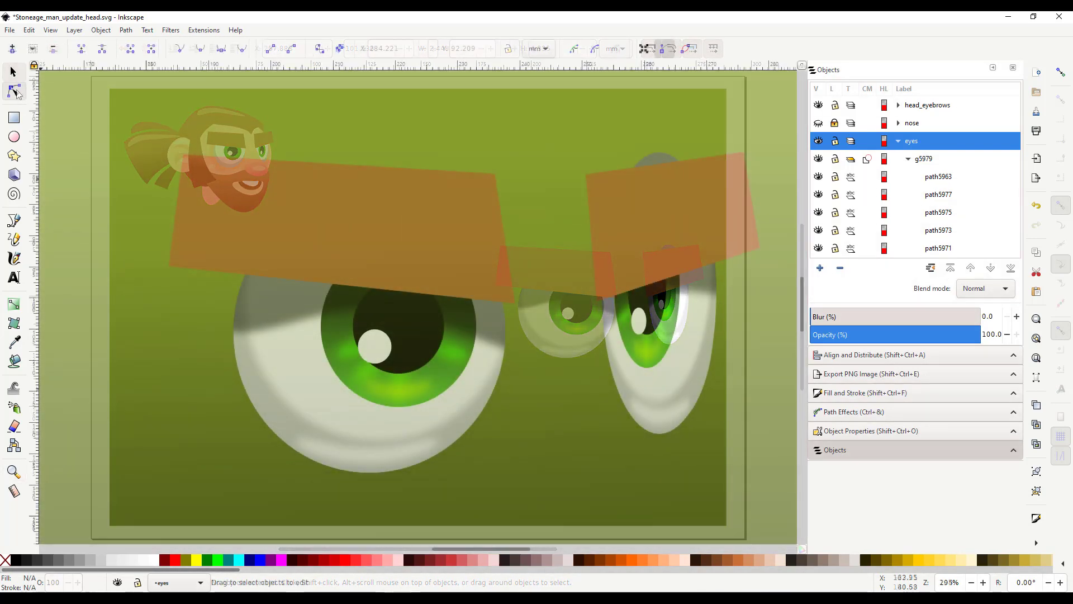
Drag nodes on the left eyebrow's top edge outward into jagged spikes.
{"action": "left_click", "coordinate": [13, 91]}
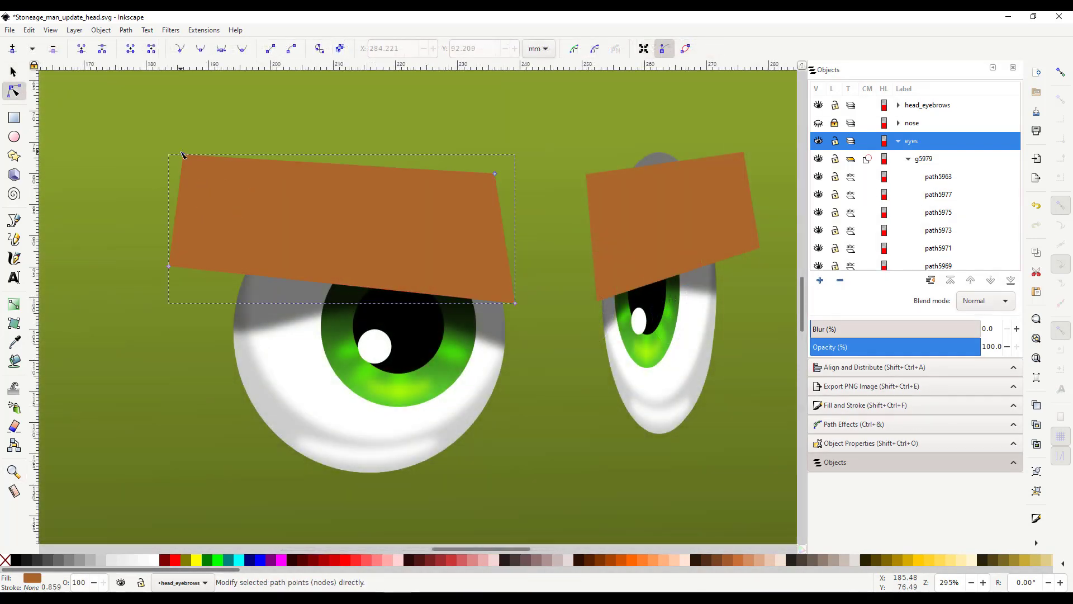
{"action": "left_click_drag", "start_coordinate": [183, 154], "coordinate": [145, 155]}
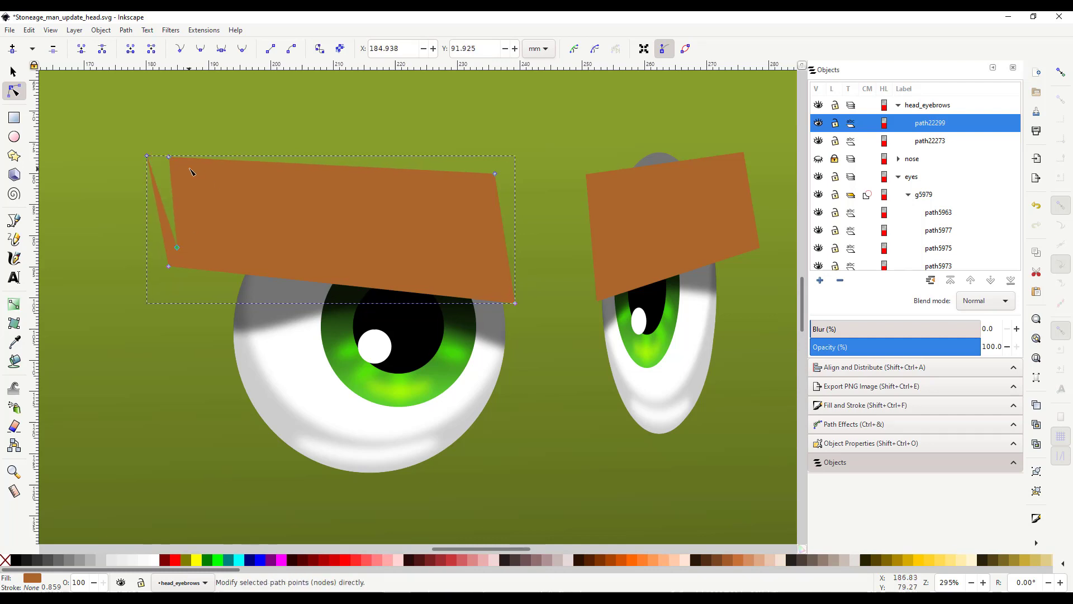
{"action": "left_click_drag", "start_coordinate": [192, 171], "coordinate": [431, 212]}
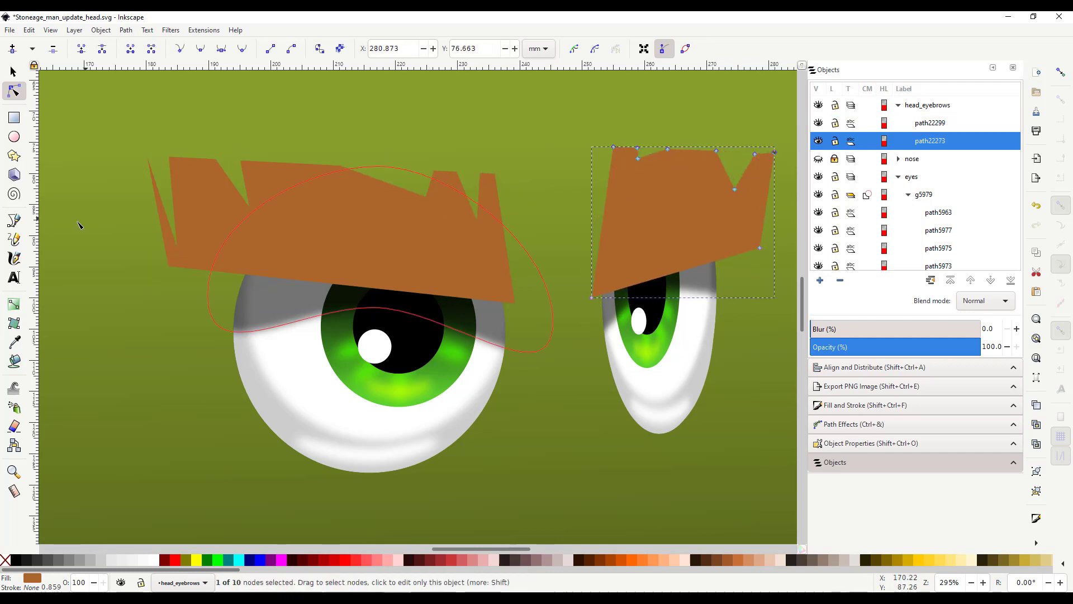
{"action": "left_click", "coordinate": [13, 220]}
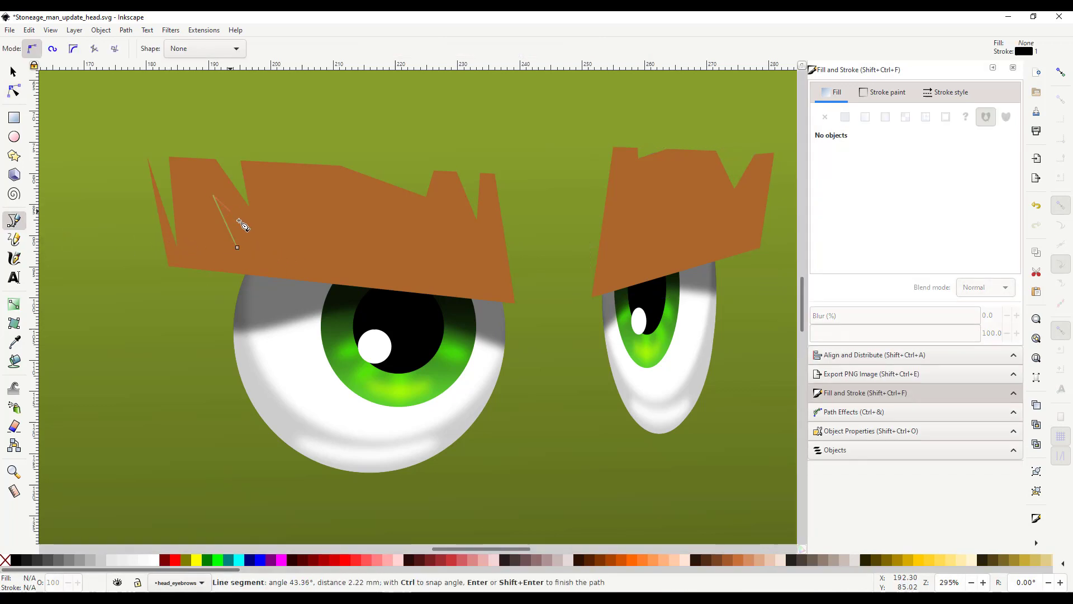
Draw an elongated diamond spike in the eyebrow colour with a gradient fading to transparent.
{"action": "left_click", "coordinate": [247, 259]}
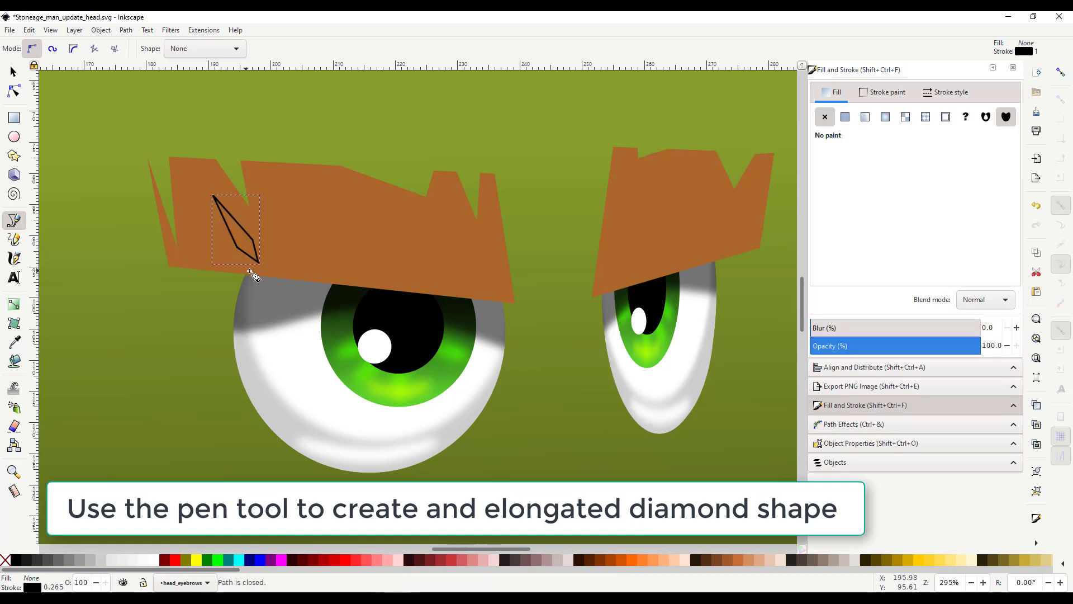
{"action": "left_click", "coordinate": [13, 342]}
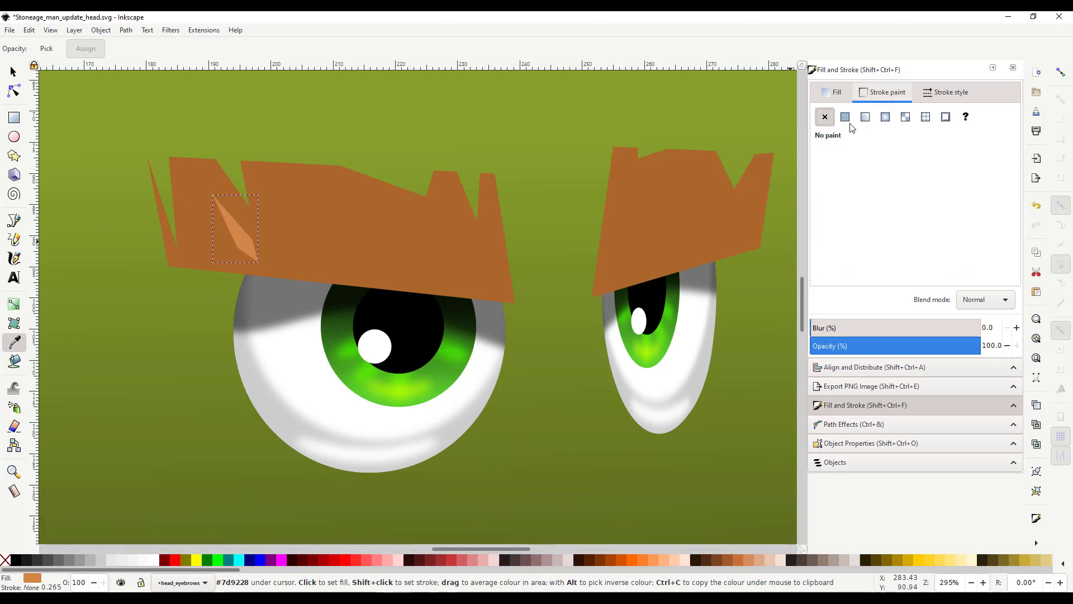
{"action": "left_click", "coordinate": [14, 303]}
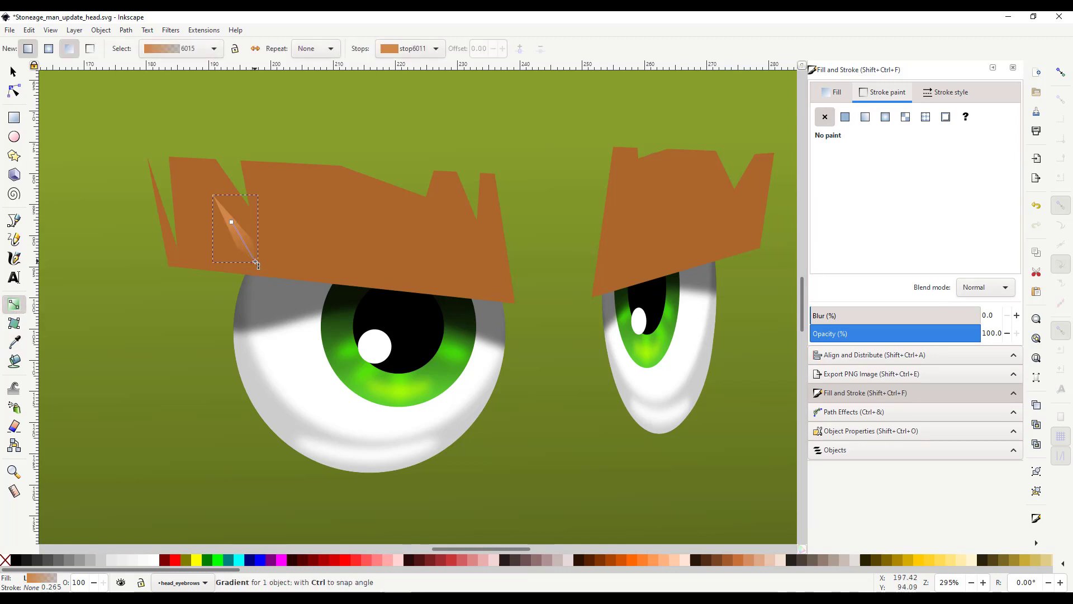
{"action": "left_click", "coordinate": [256, 263]}
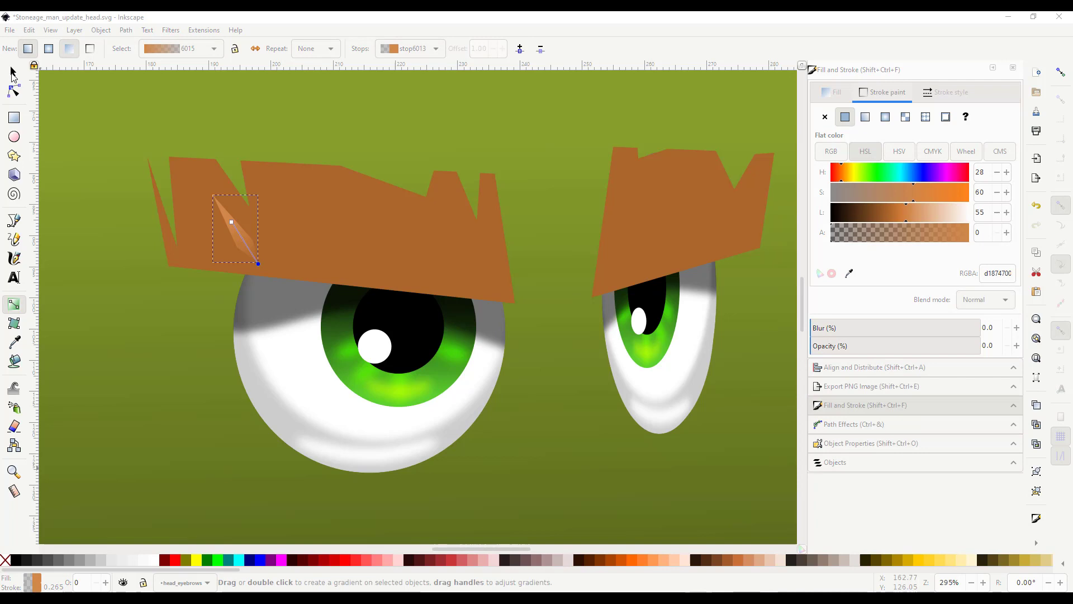
Recolour a duplicated spike and finish the eyebrow gradient shading.
{"action": "left_click", "coordinate": [11, 71]}
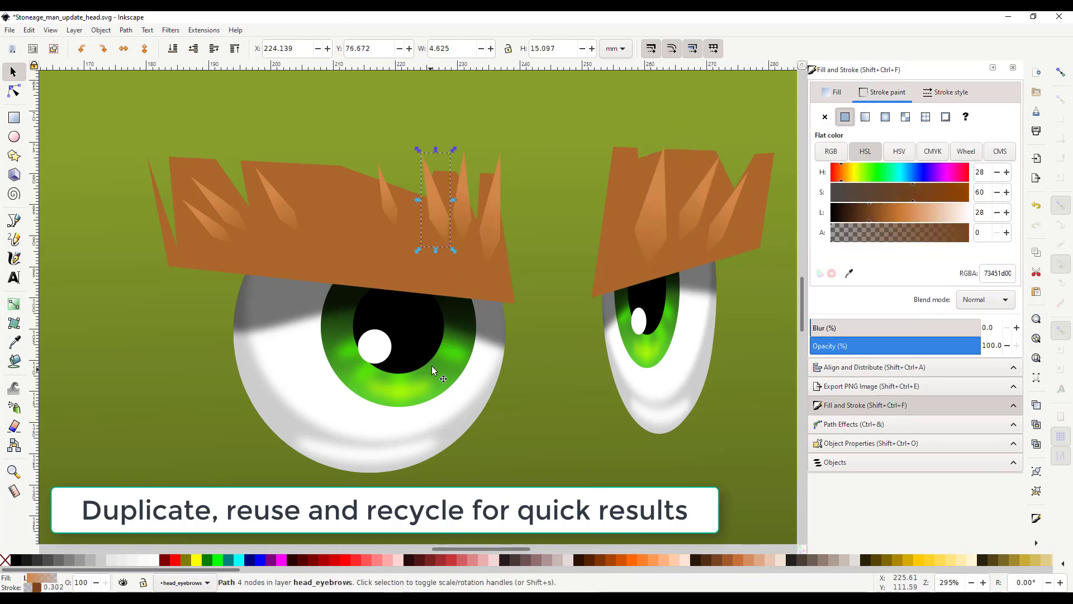
{"action": "left_click", "coordinate": [345, 244]}
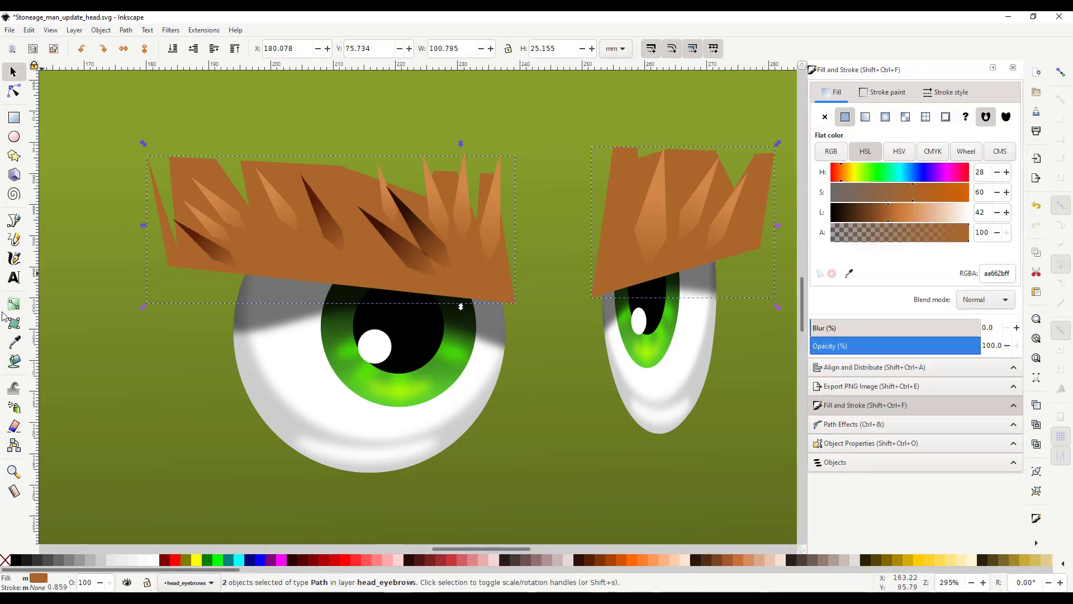
{"action": "left_click", "coordinate": [14, 304]}
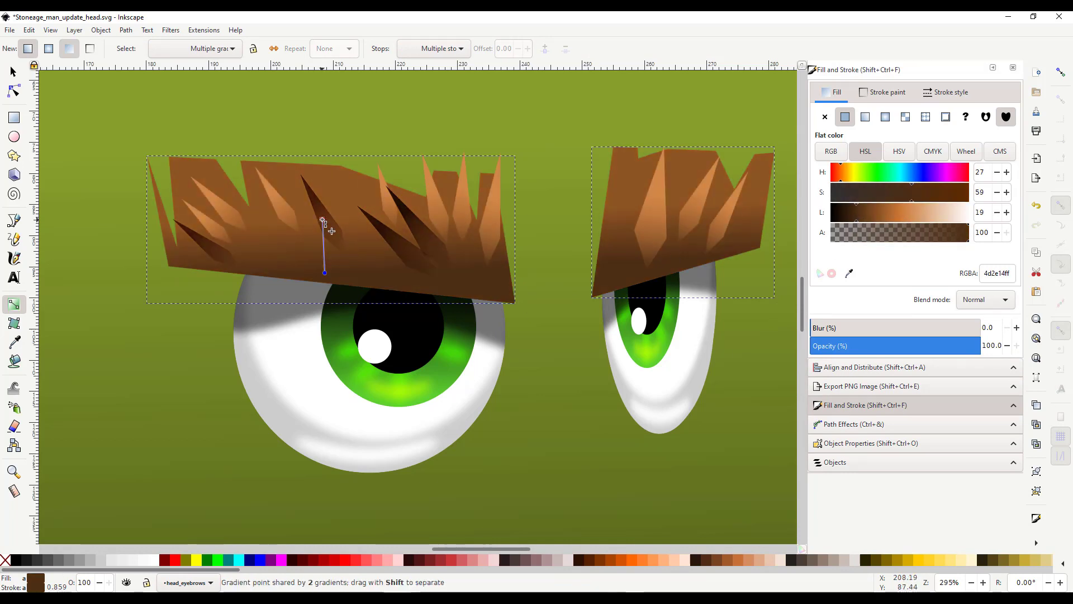
{"action": "left_click", "coordinate": [865, 116]}
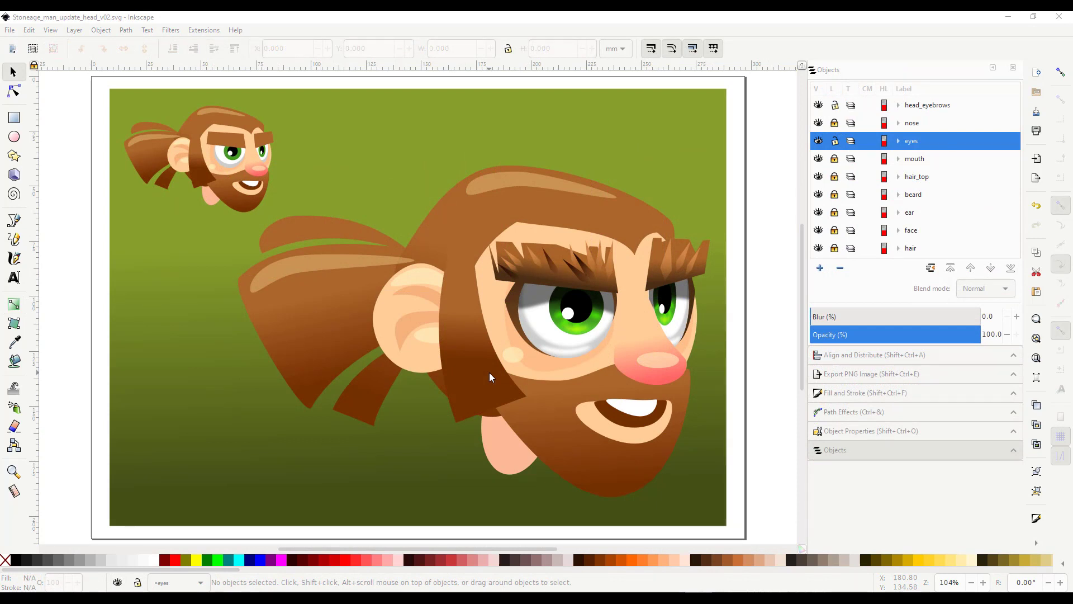
{"action": "mouse_move", "coordinate": [510, 308]}
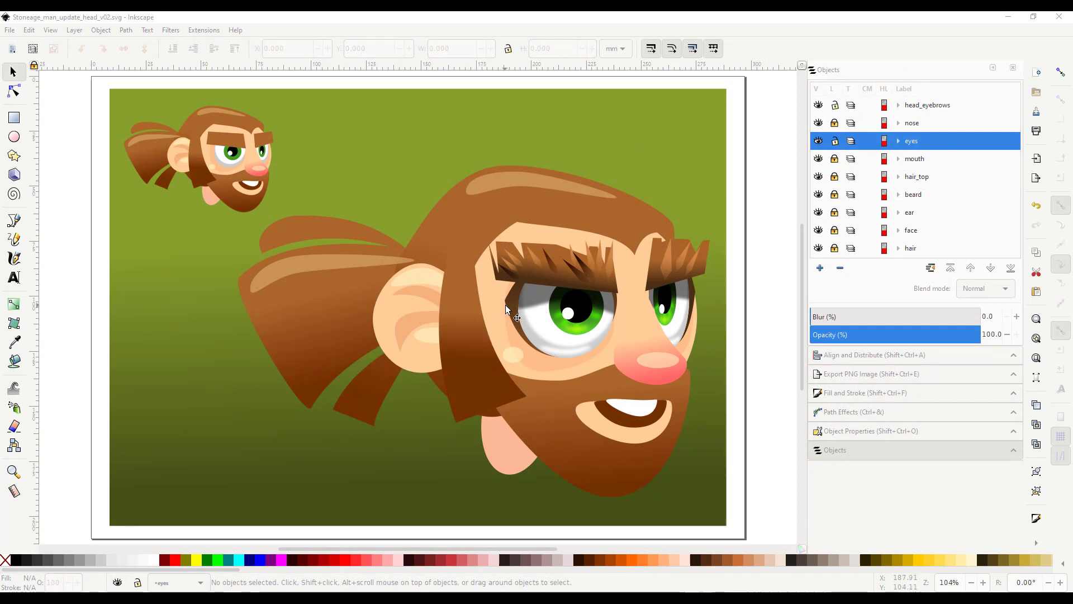
{"action": "mouse_move", "coordinate": [581, 356]}
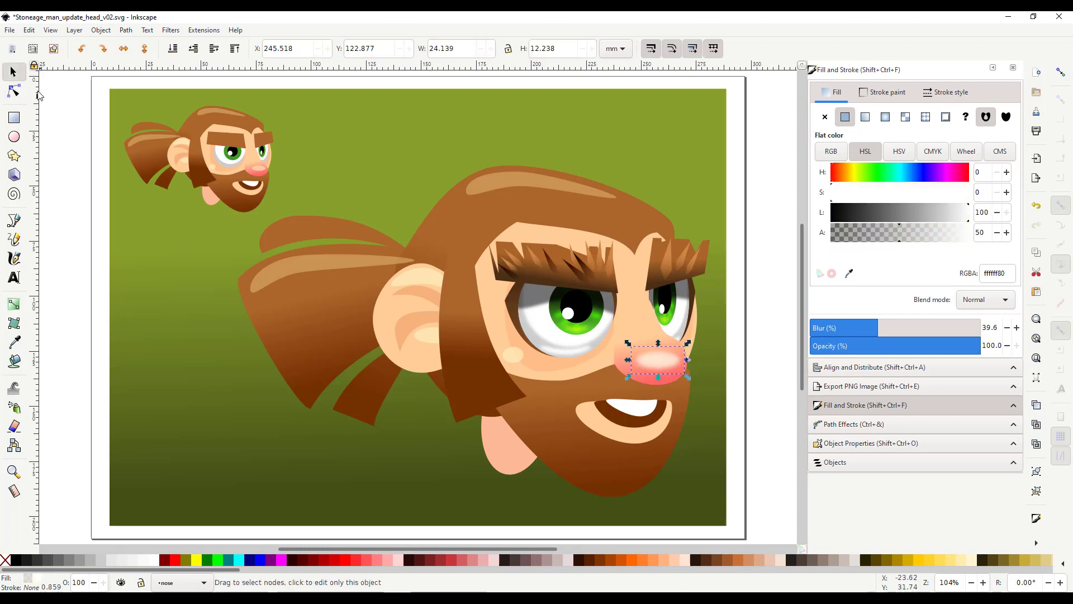
Colour the nose highlight shapes with the nose's pink, picked with the Dropper.
{"action": "left_click", "coordinate": [14, 342]}
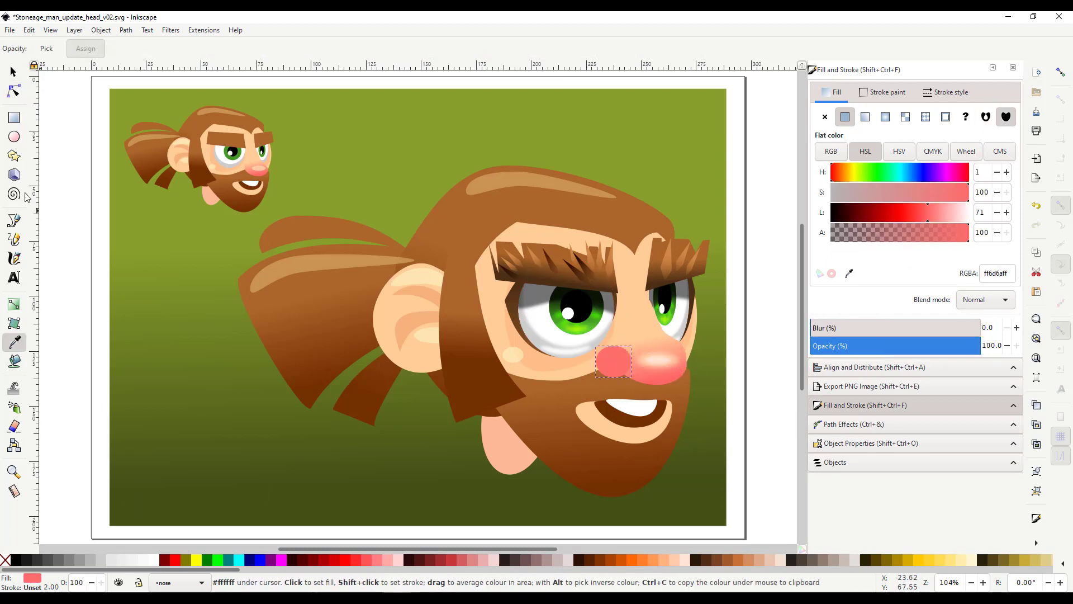
{"action": "left_click", "coordinate": [14, 302]}
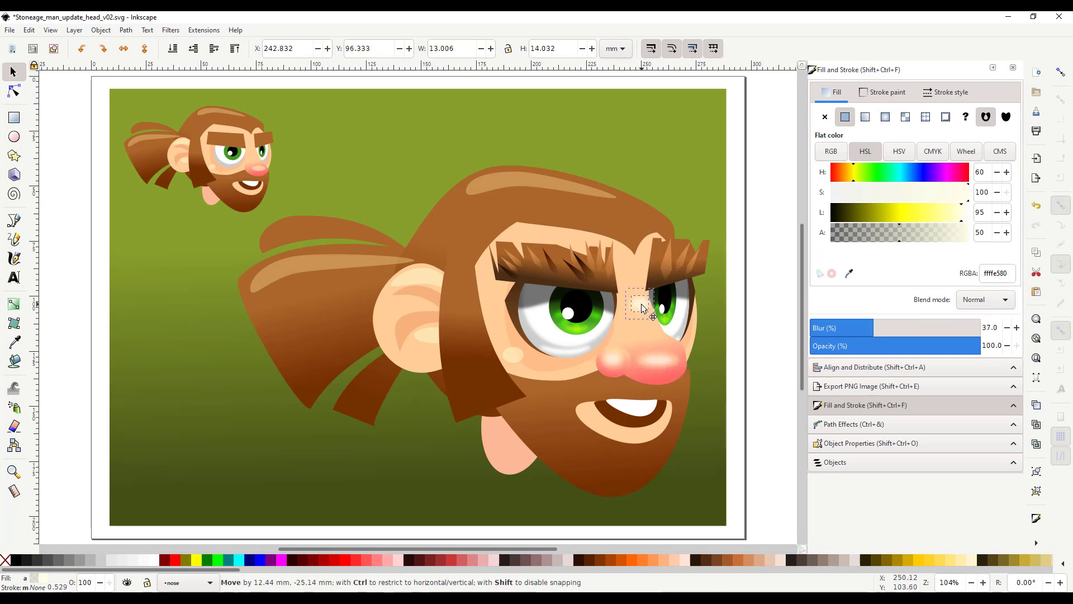
{"action": "left_click", "coordinate": [14, 343]}
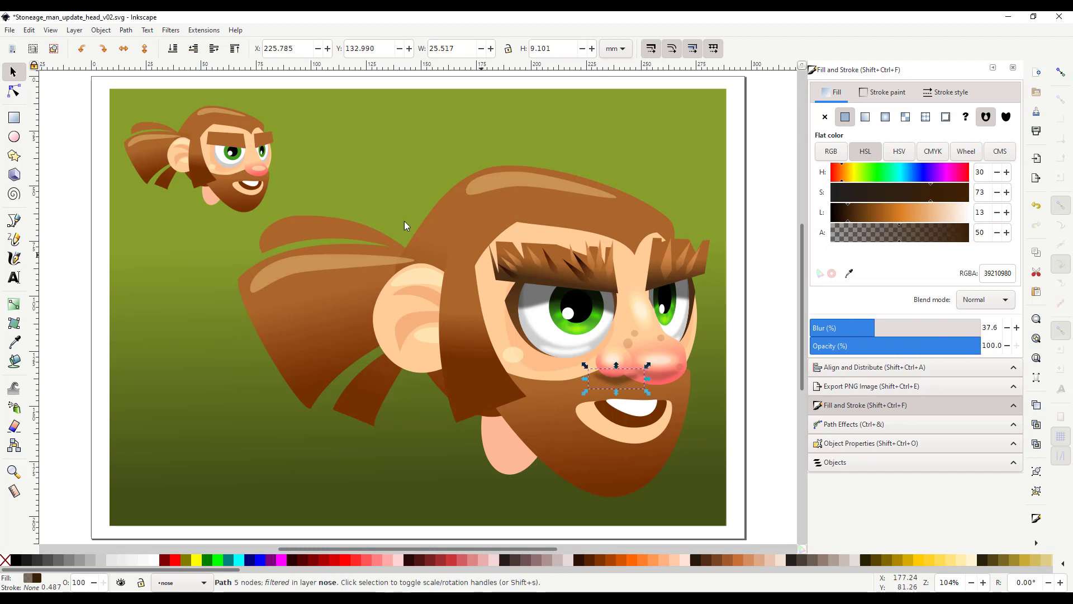
{"action": "left_click", "coordinate": [12, 90]}
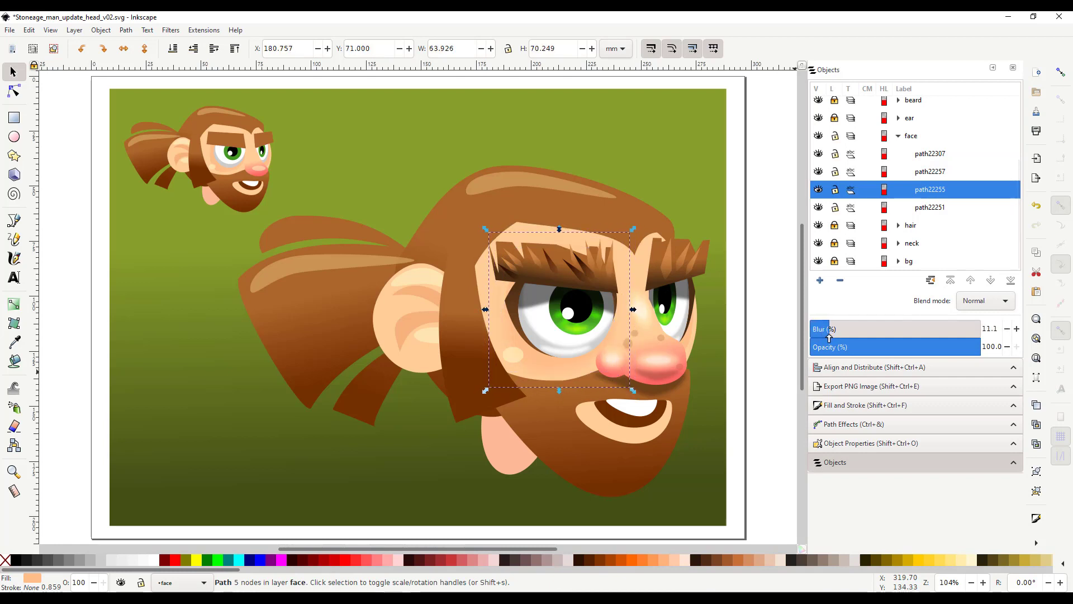
Reduce the face shading blur and lower the cheek blush's opacity.
{"action": "left_click", "coordinate": [1007, 329]}
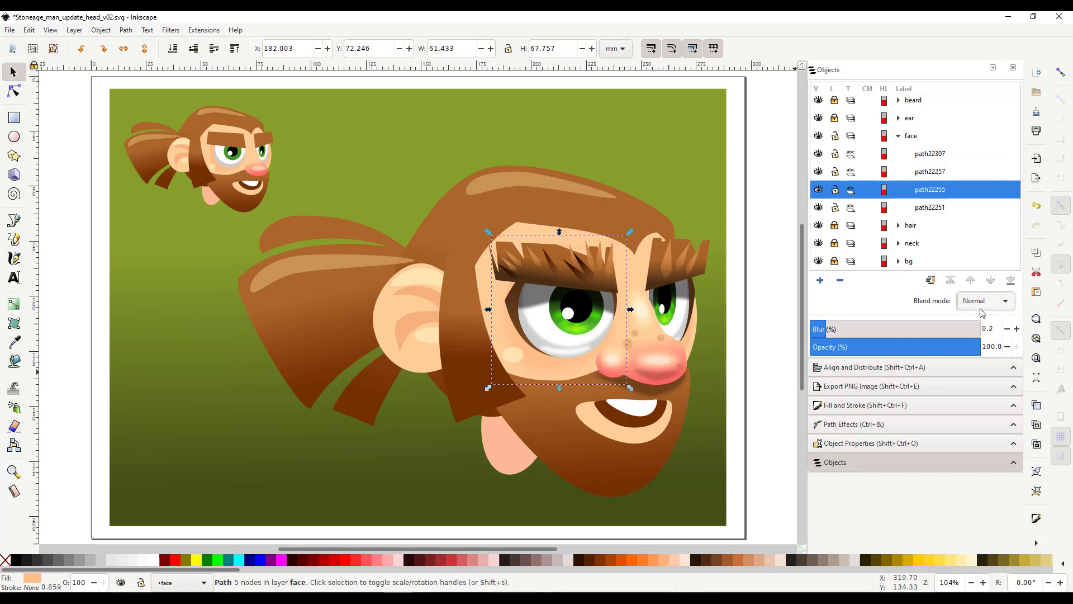
{"action": "left_click", "coordinate": [518, 357]}
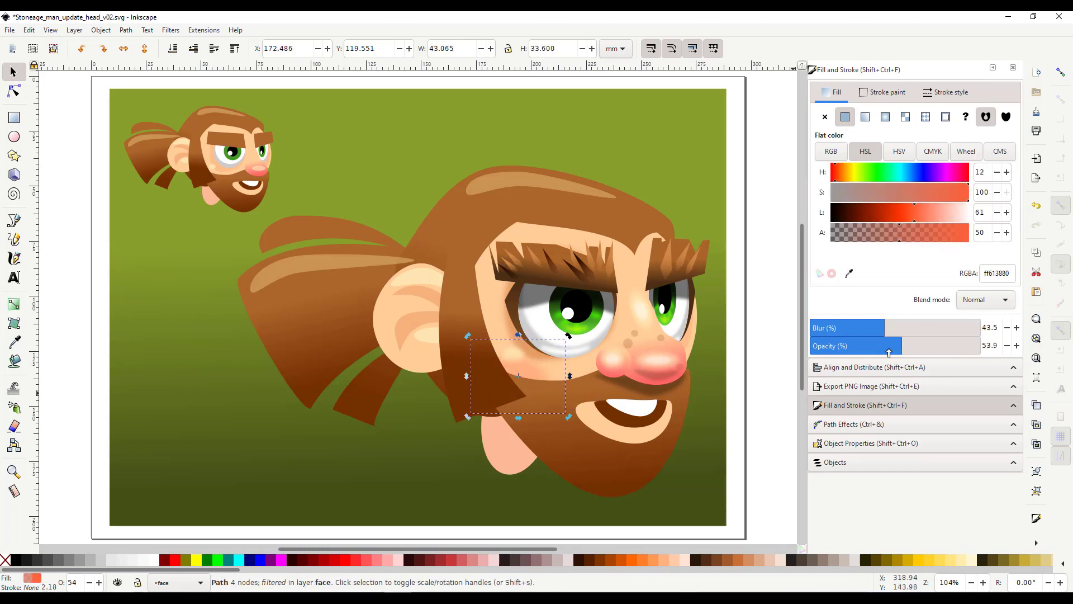
{"action": "left_click", "coordinate": [13, 220]}
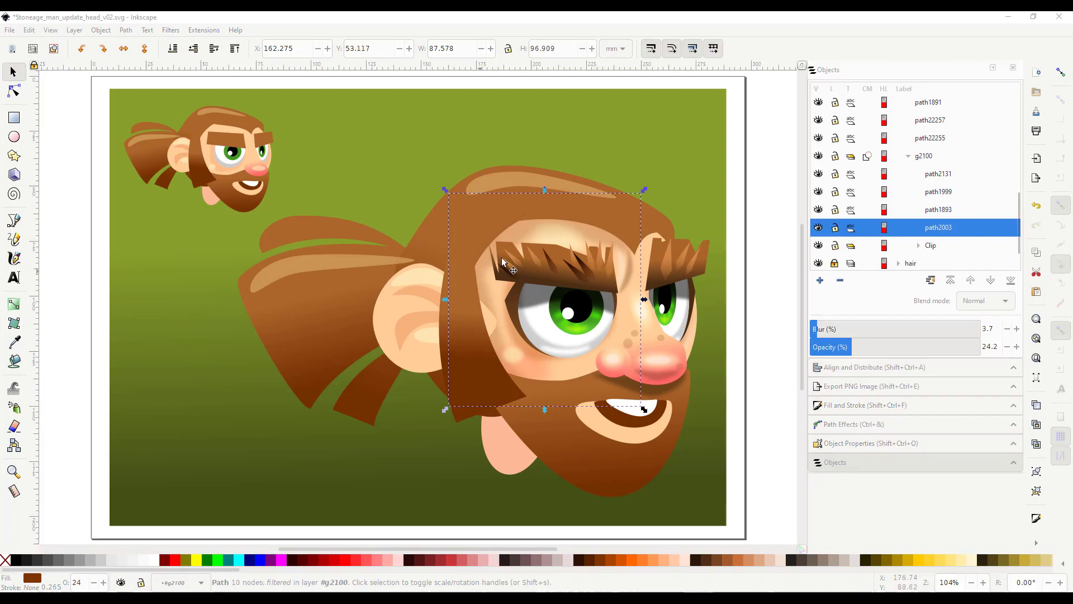
{"action": "mouse_move", "coordinate": [541, 366]}
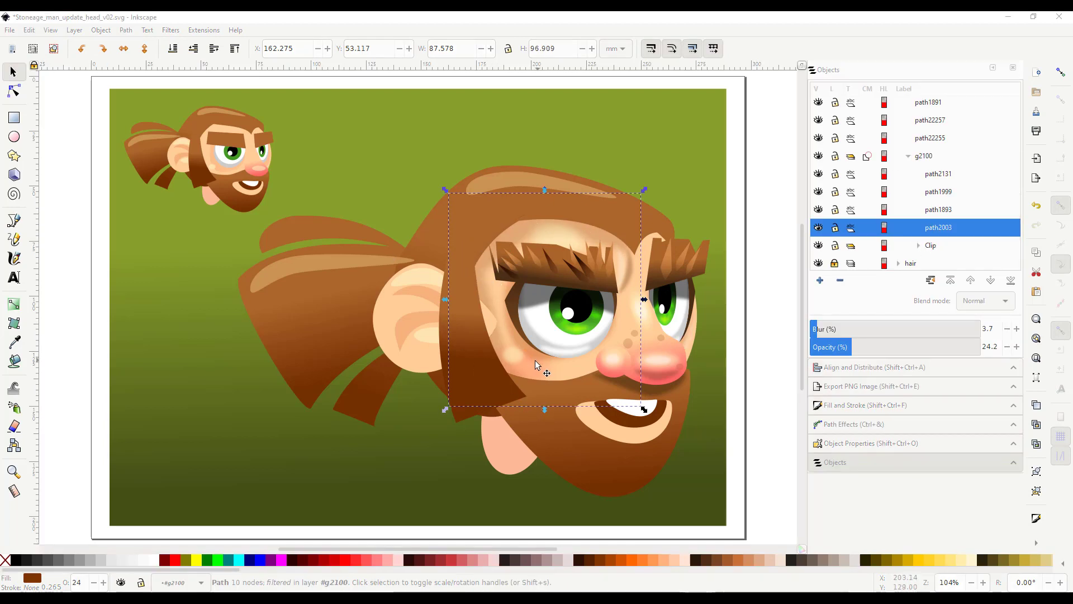
{"action": "mouse_move", "coordinate": [602, 236]}
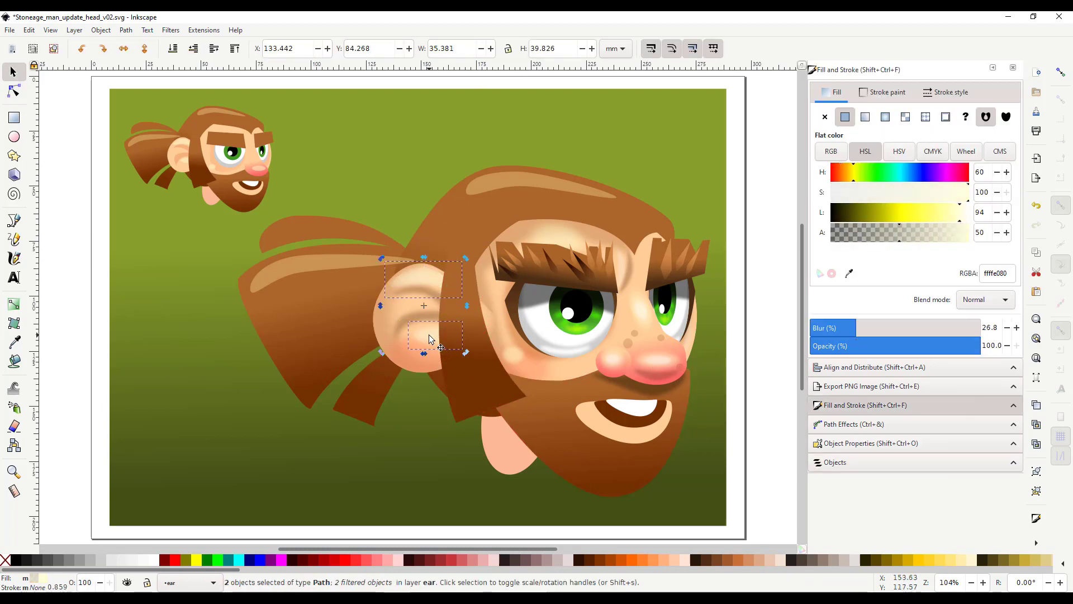
Deselect the finished pale ear highlights.
{"action": "left_click", "coordinate": [421, 328]}
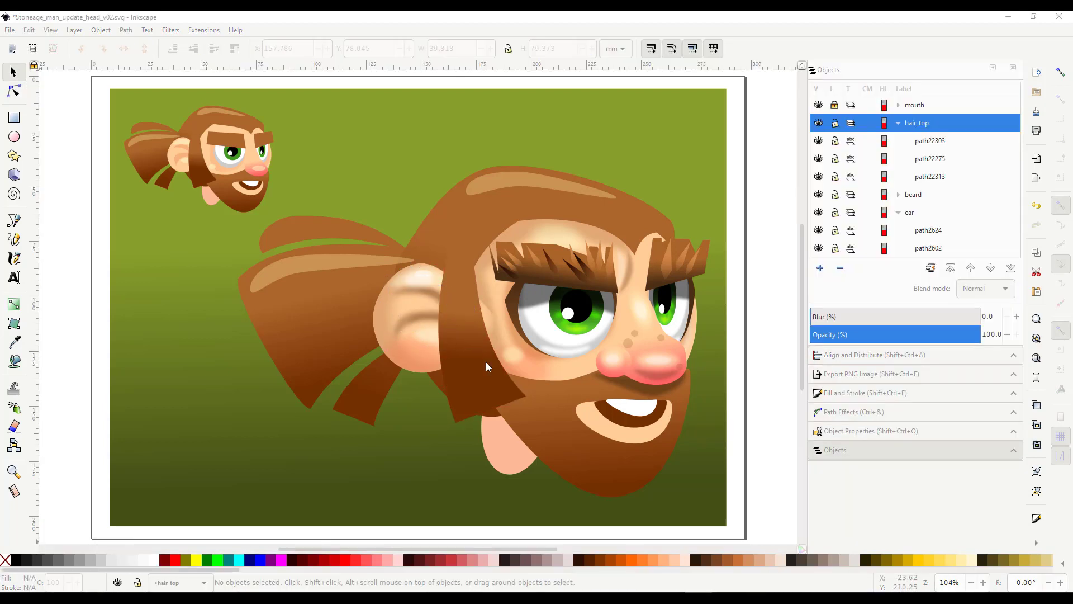
{"action": "mouse_move", "coordinate": [500, 363]}
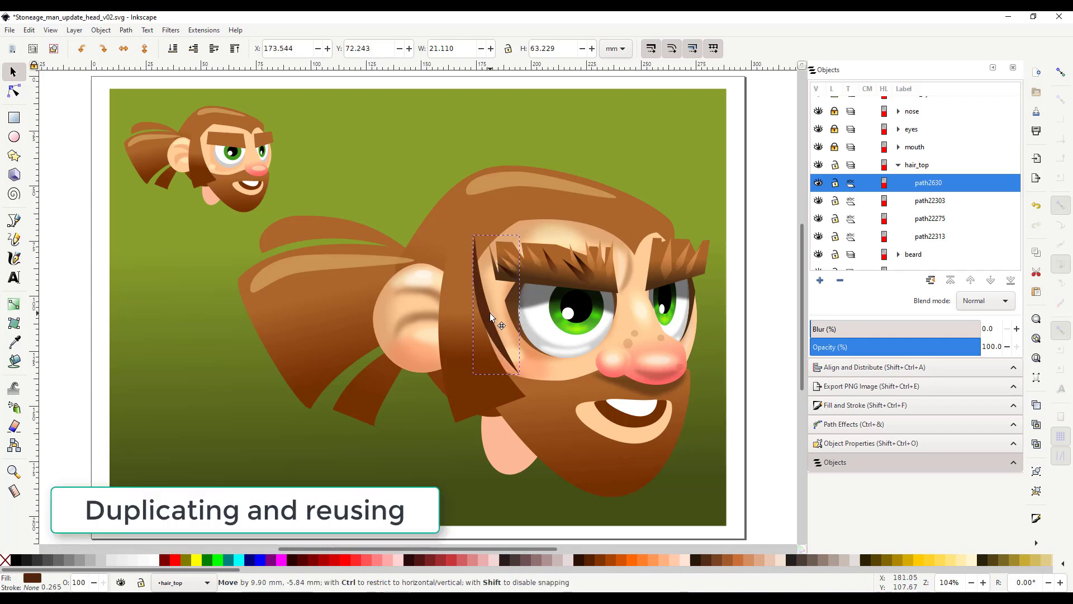
Place a duplicated hair strand over the side of the face in front of the ear.
{"action": "left_click", "coordinate": [12, 343]}
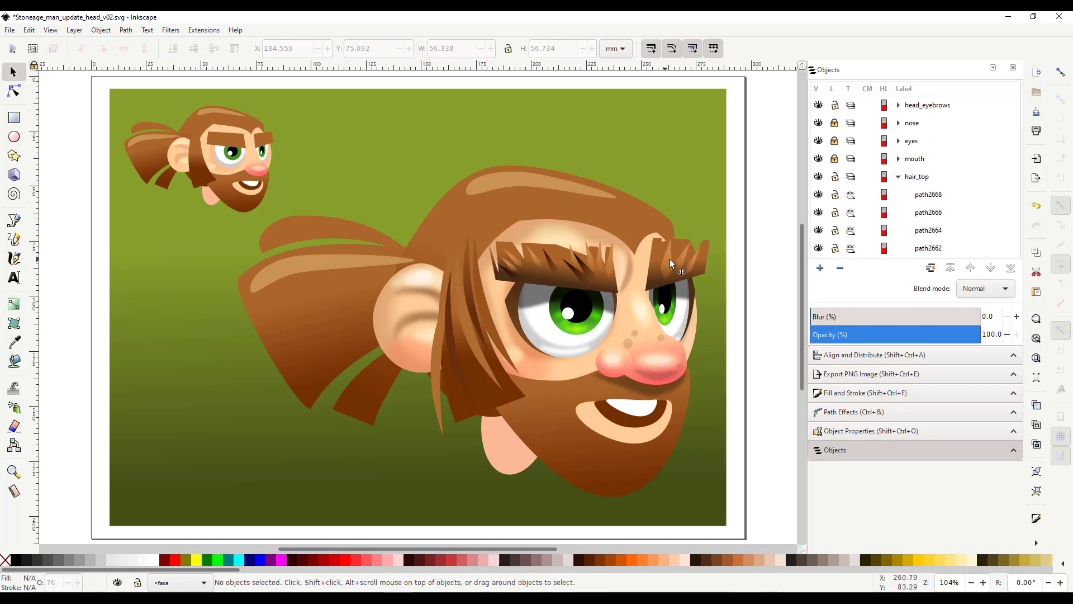
Add a dark spiky tuft along the beard's lower edge.
{"action": "left_click", "coordinate": [513, 418]}
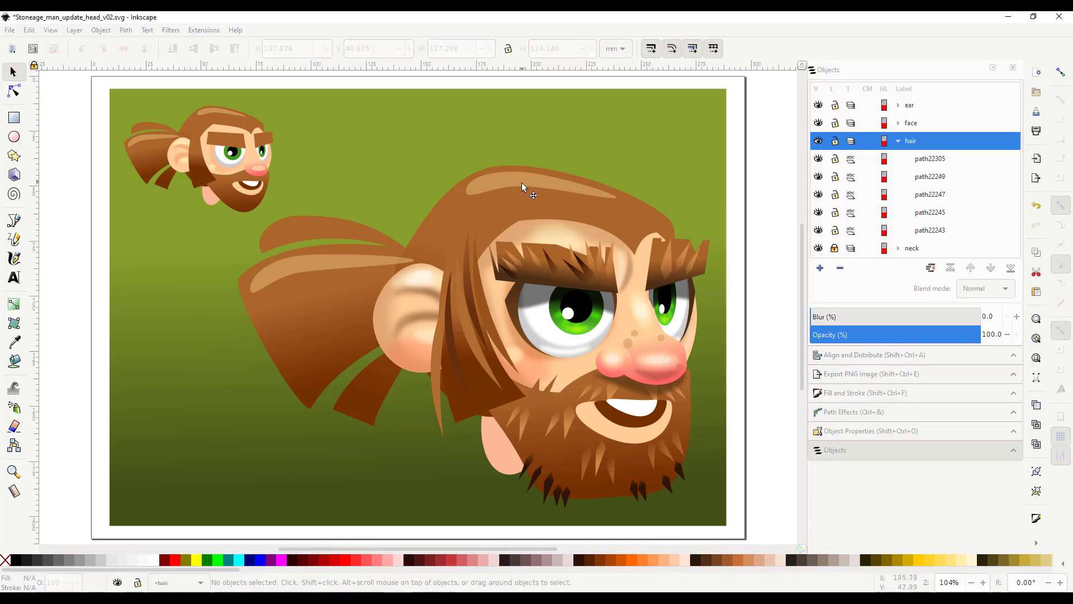
Reshape a light strand on top of the head.
{"action": "left_click", "coordinate": [541, 185]}
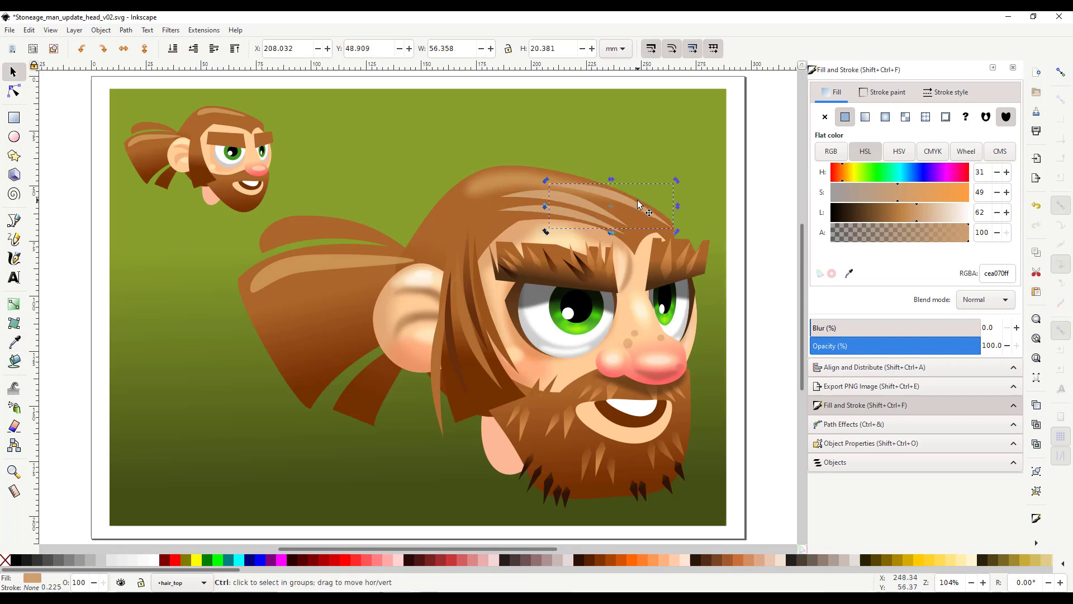
{"action": "left_click", "coordinate": [12, 92]}
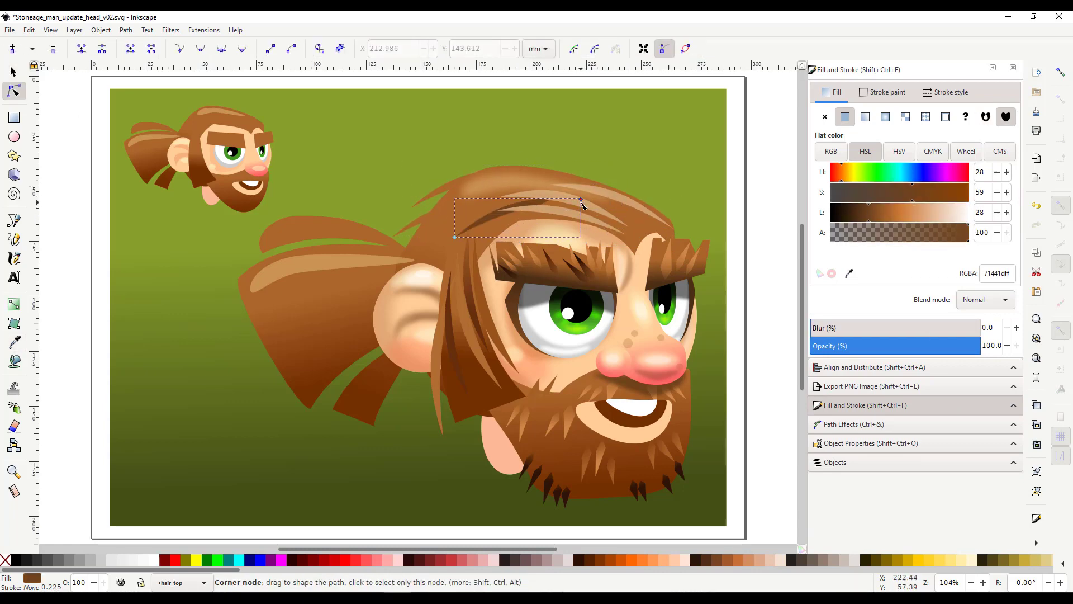
{"action": "left_click", "coordinate": [12, 71]}
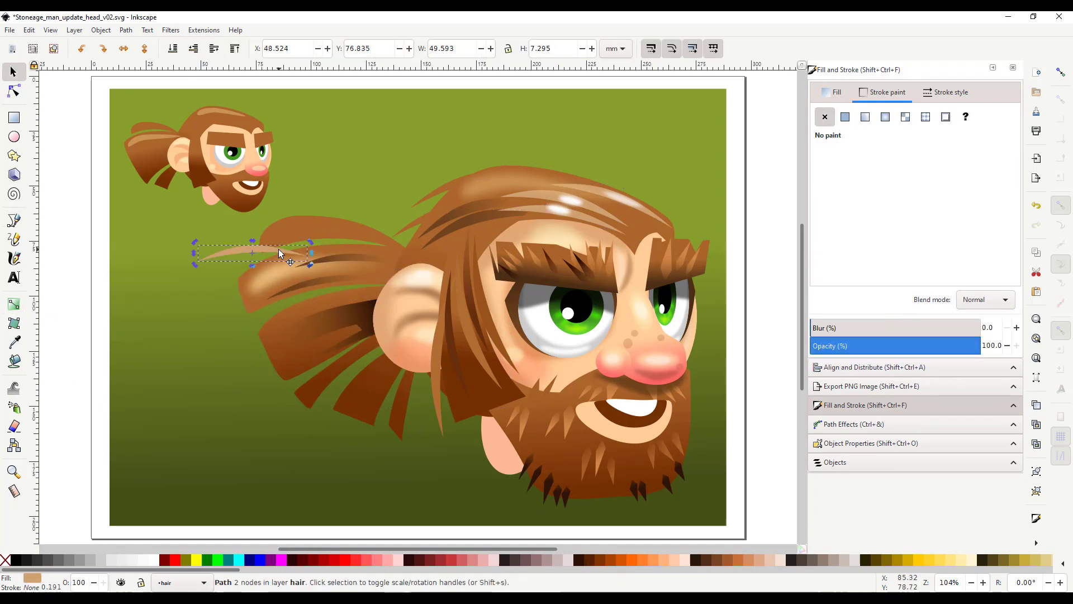
Adjust a ponytail strand and bring up the drawing's layer list.
{"action": "left_click", "coordinate": [15, 136]}
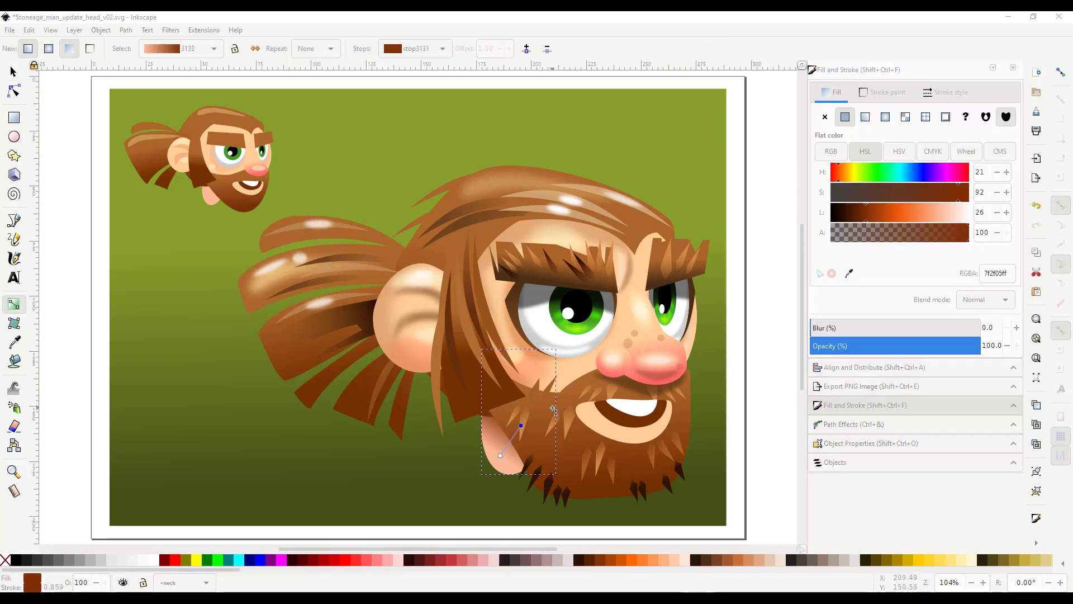
{"action": "mouse_move", "coordinate": [622, 427]}
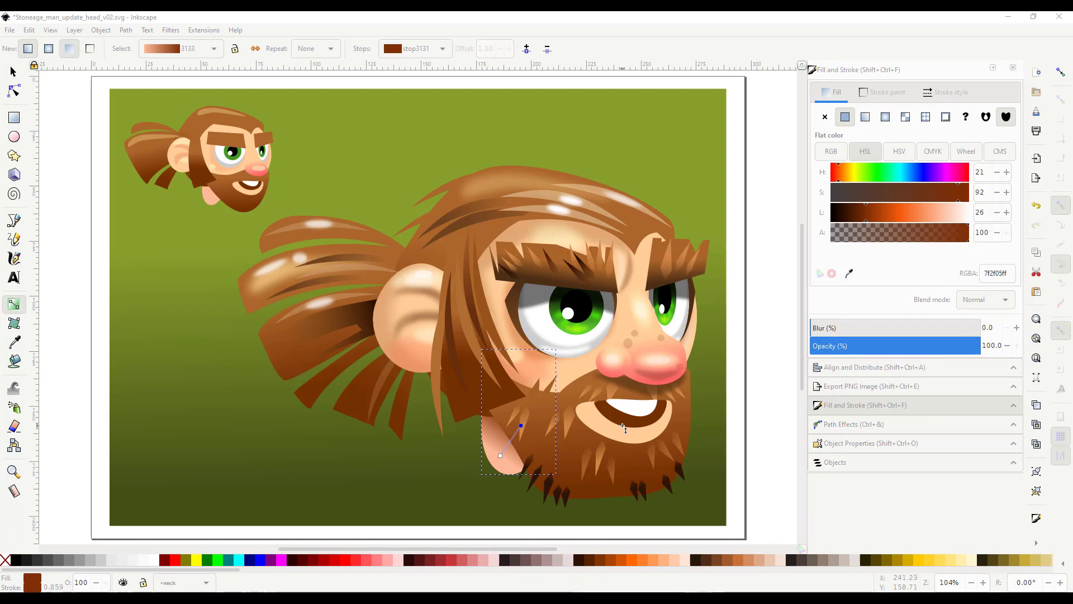
{"action": "left_click", "coordinate": [865, 116]}
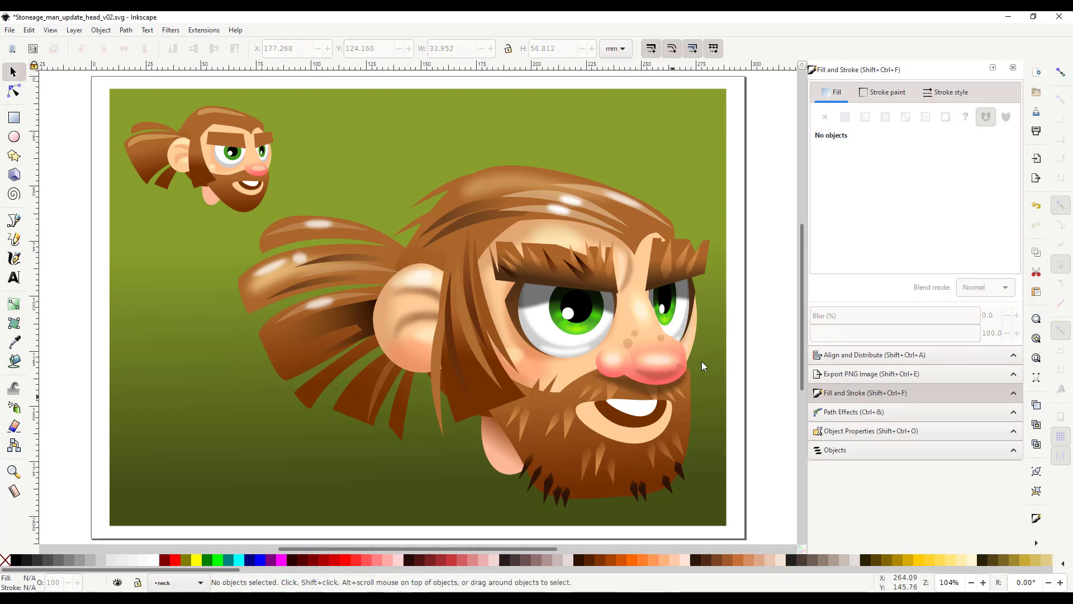
{"action": "left_click", "coordinate": [835, 449]}
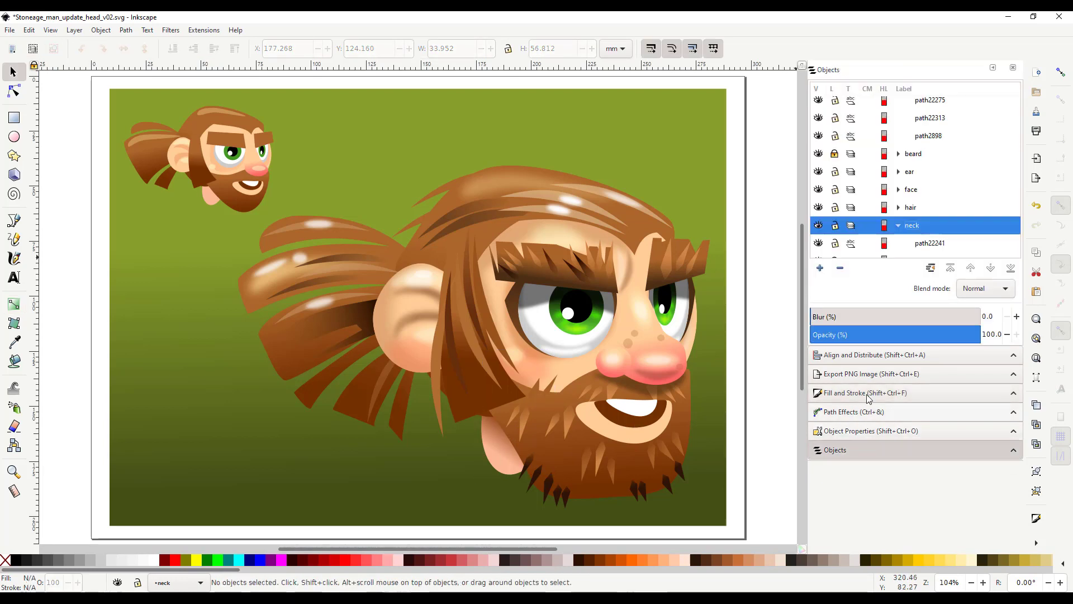
Stretch the upper teeth slightly wider, then prepare ellipses for lip shine dots.
{"action": "left_click", "coordinate": [621, 425]}
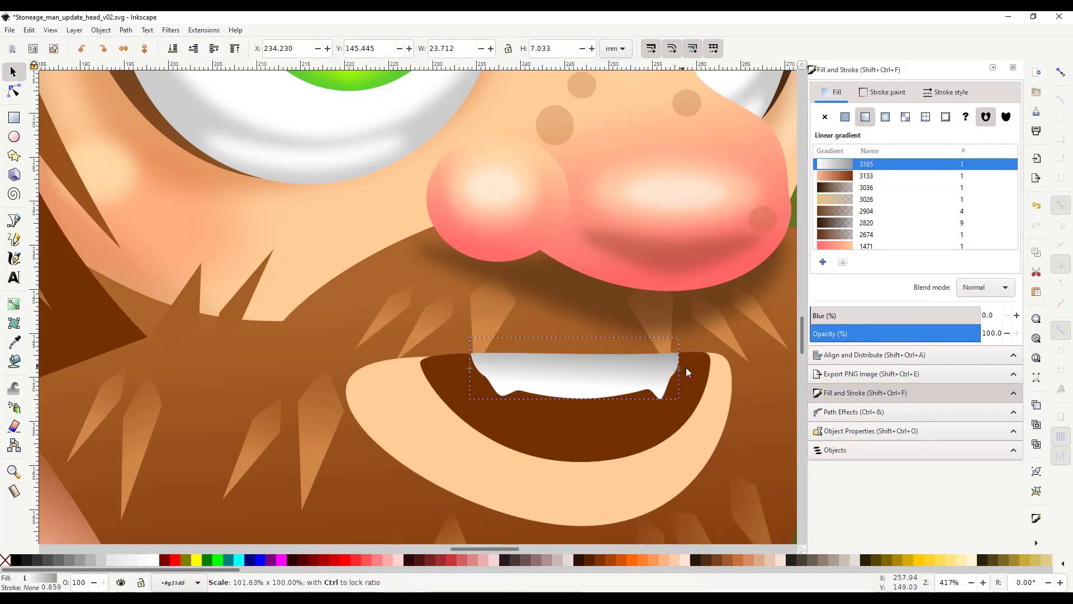
{"action": "left_click", "coordinate": [13, 136]}
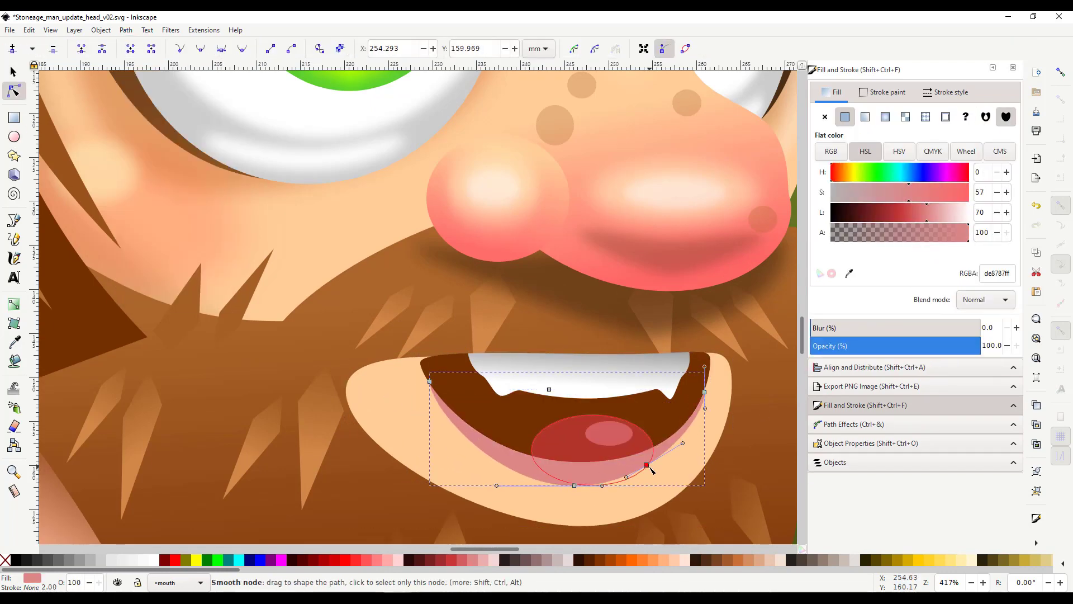
{"action": "left_click", "coordinate": [13, 137]}
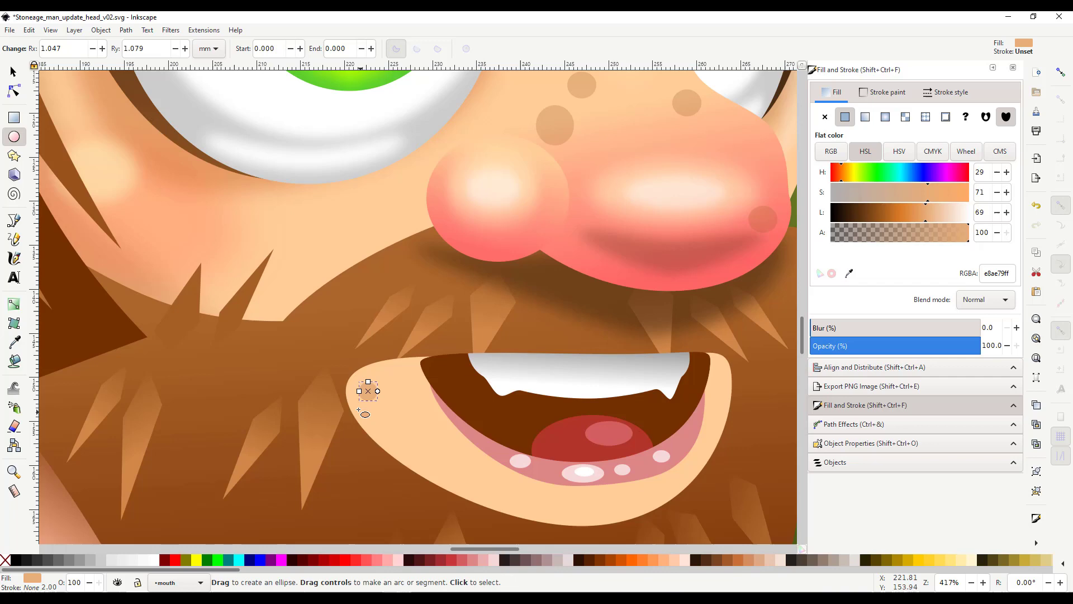